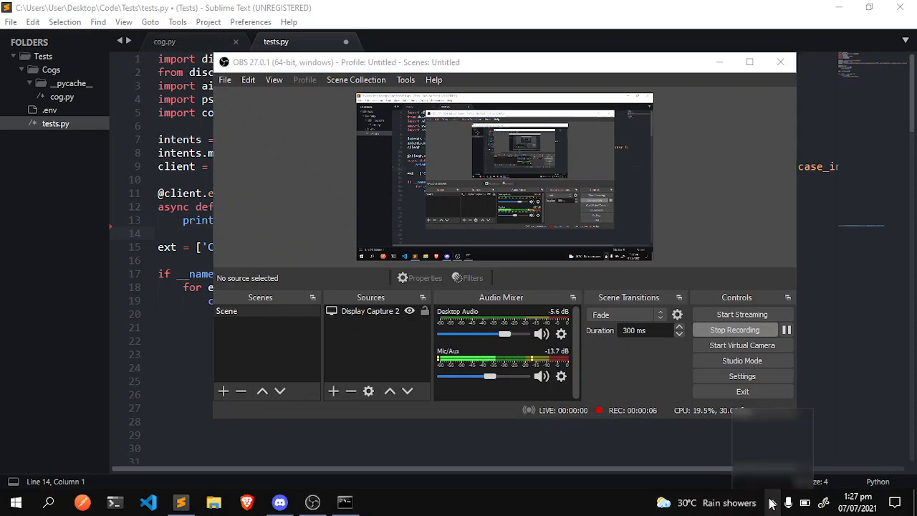
Minimize the OBS Studio window while the screen recording keeps running.
{"action": "left_click", "coordinate": [773, 502]}
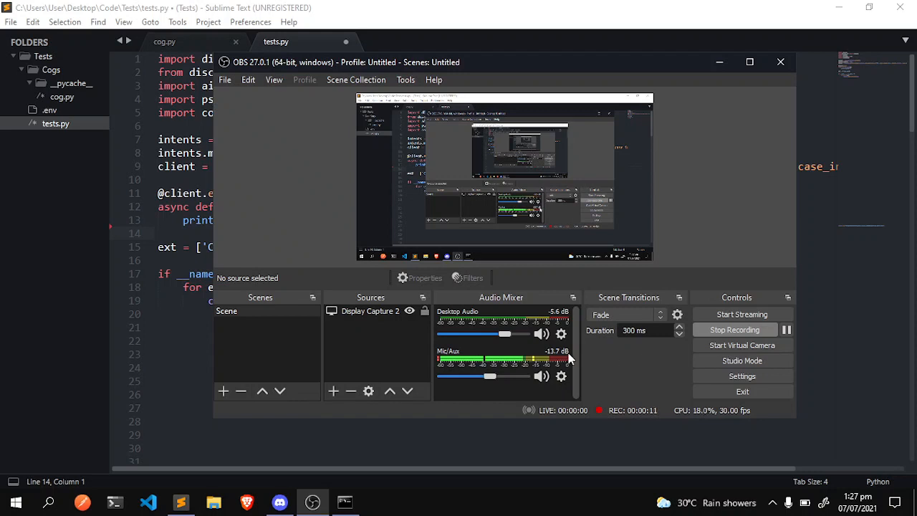
{"action": "mouse_move", "coordinate": [612, 372]}
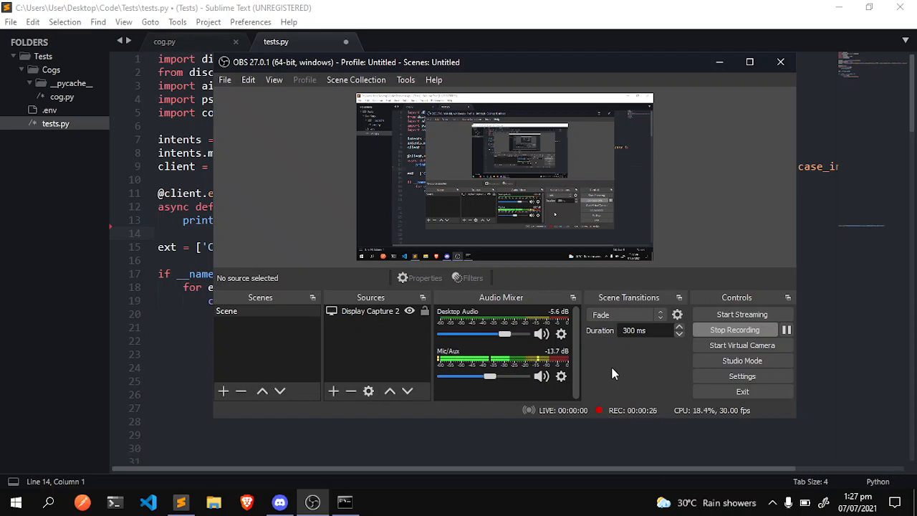
{"action": "mouse_move", "coordinate": [708, 189]}
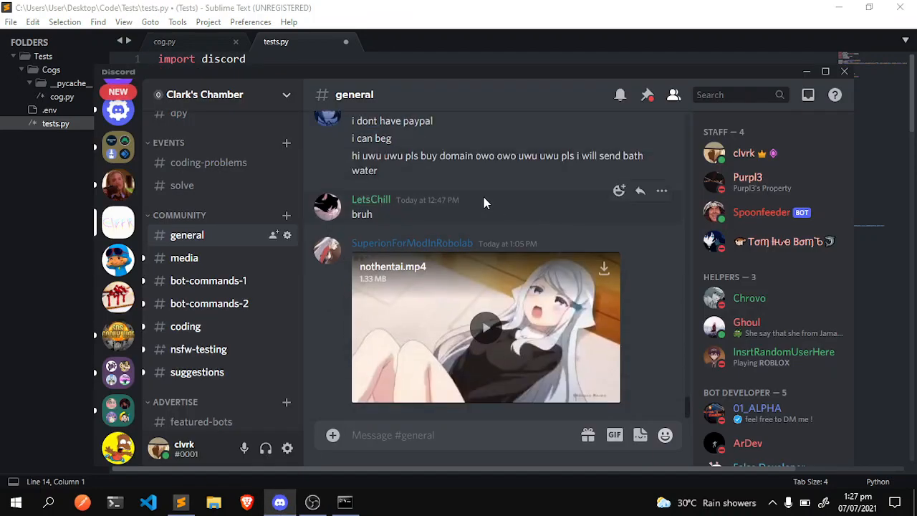
Scroll through the Discord server's channel list, then switch windows from the taskbar.
{"action": "scroll", "scroll_direction": "down", "scroll_amount": 3}
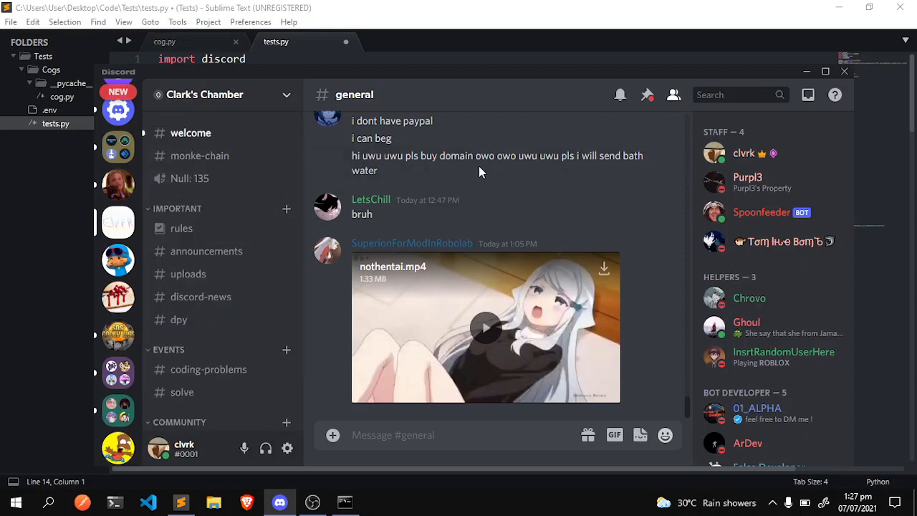
{"action": "mouse_move", "coordinate": [236, 190]}
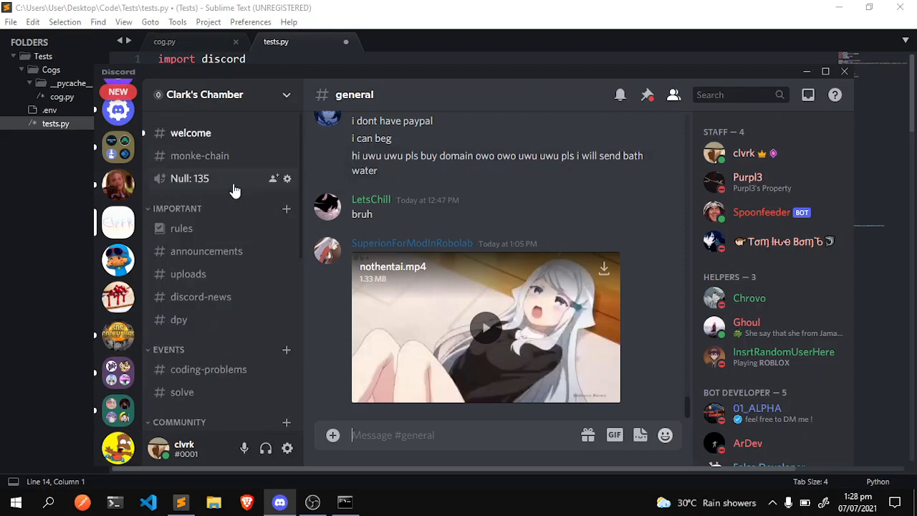
{"action": "scroll", "scroll_direction": "down", "scroll_amount": 3}
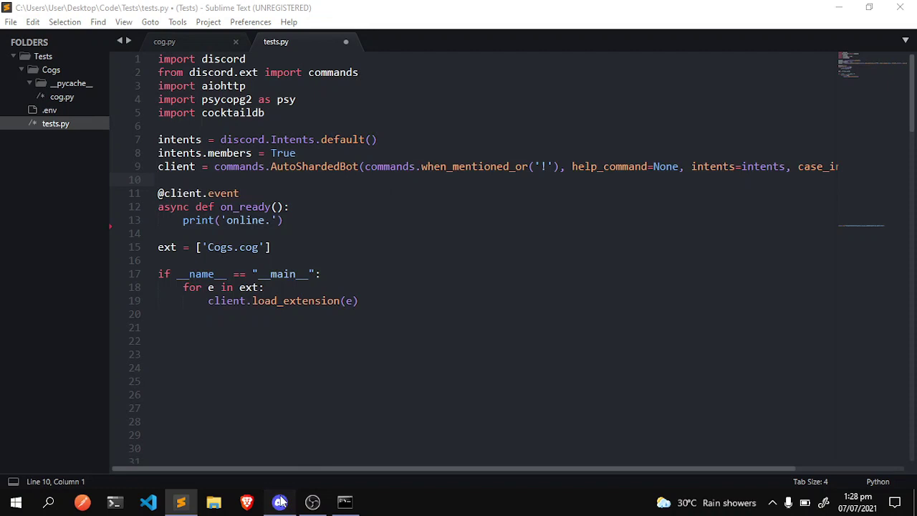
{"action": "left_click", "coordinate": [280, 501]}
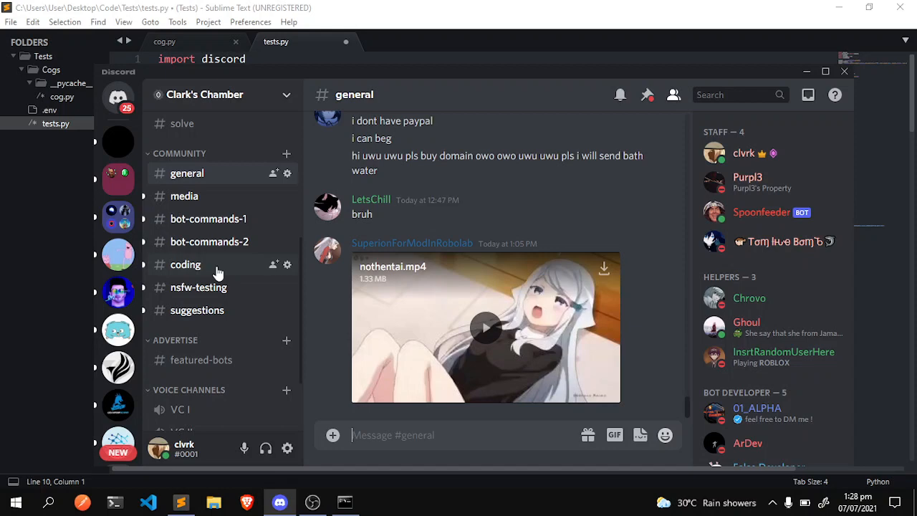
{"action": "mouse_move", "coordinate": [800, 305]}
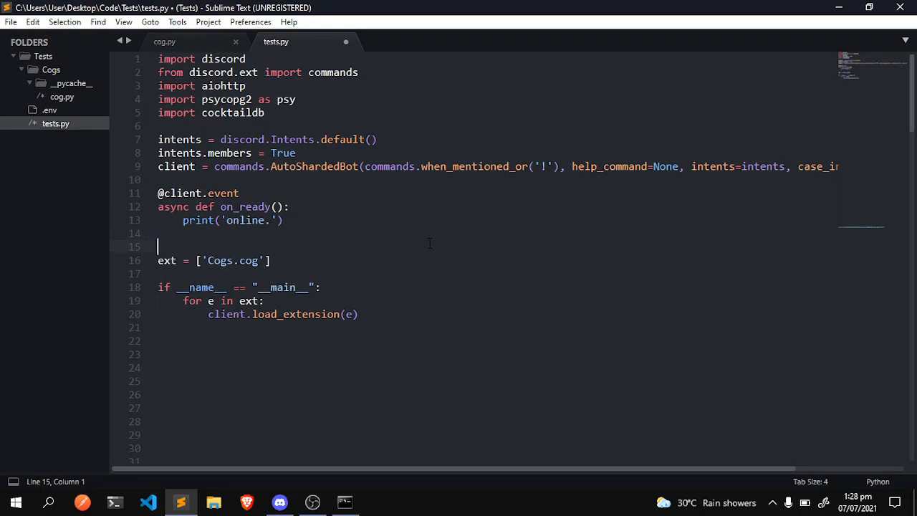
{"action": "mouse_move", "coordinate": [188, 241]}
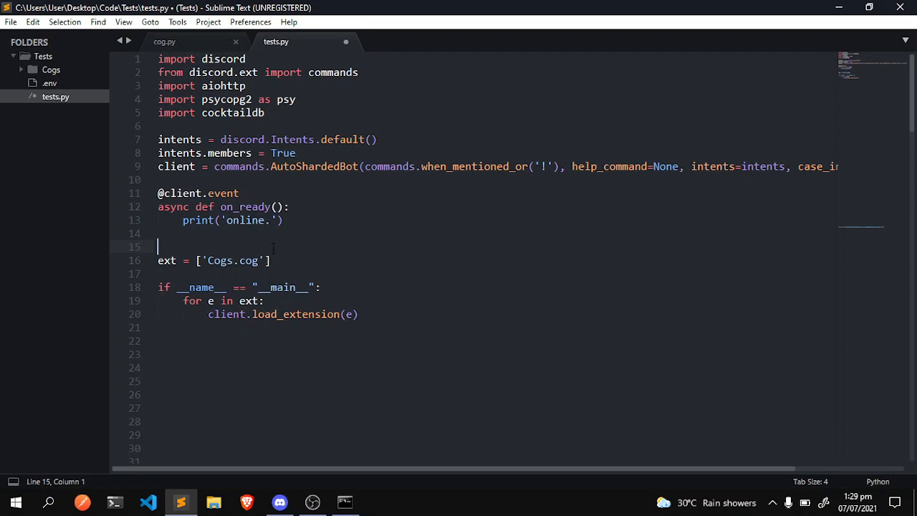
{"action": "type", "text": "@1"}
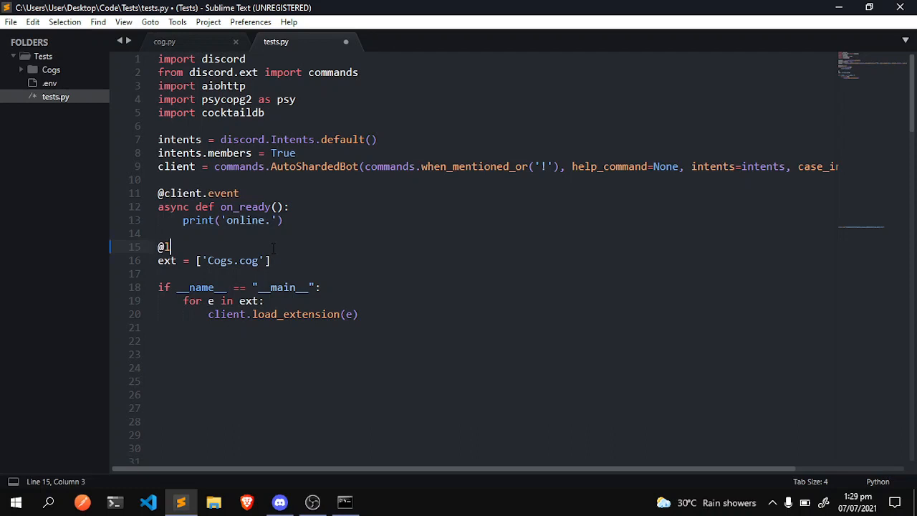
{"action": "type", "text": "client.command("}
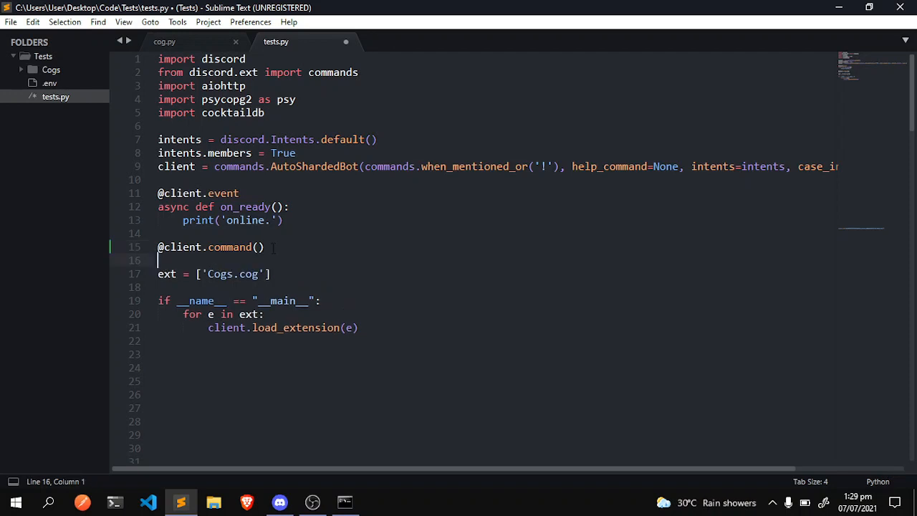
{"action": "type", "text": "async def"}
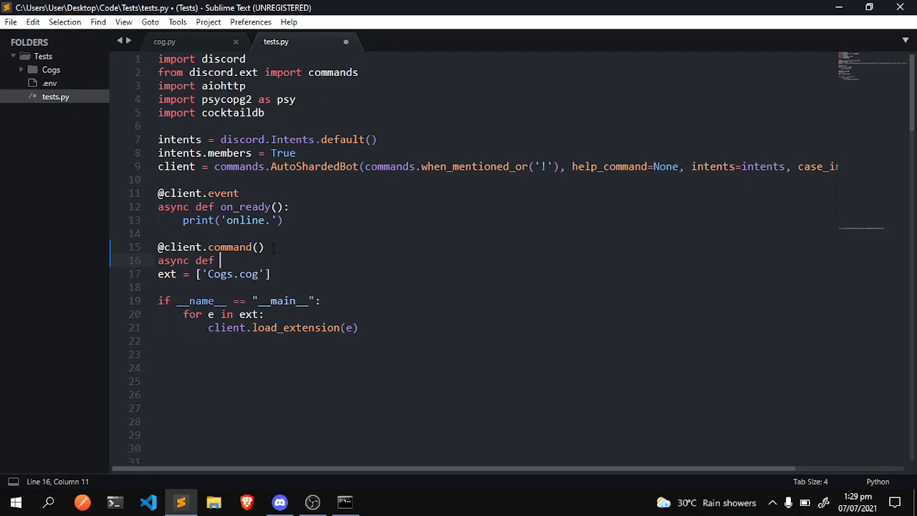
{"action": "type", "text": "cmd"}
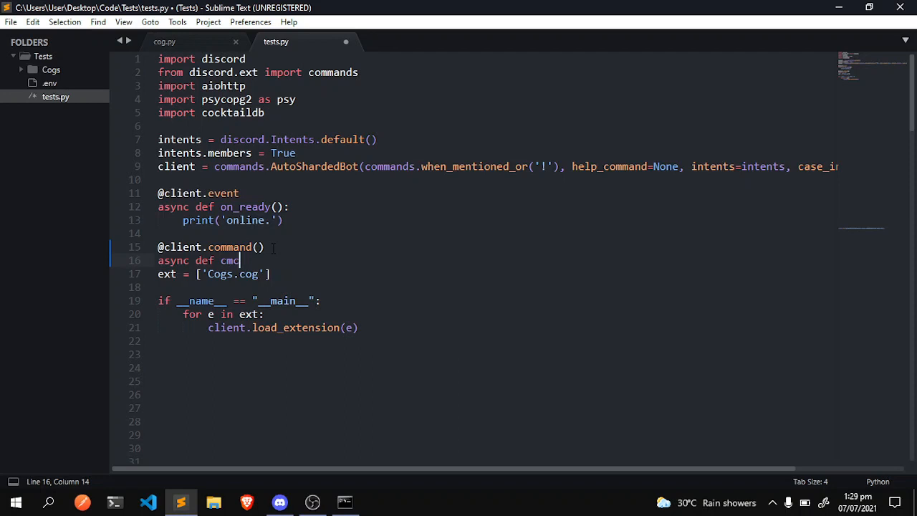
{"action": "type", "text": "()"}
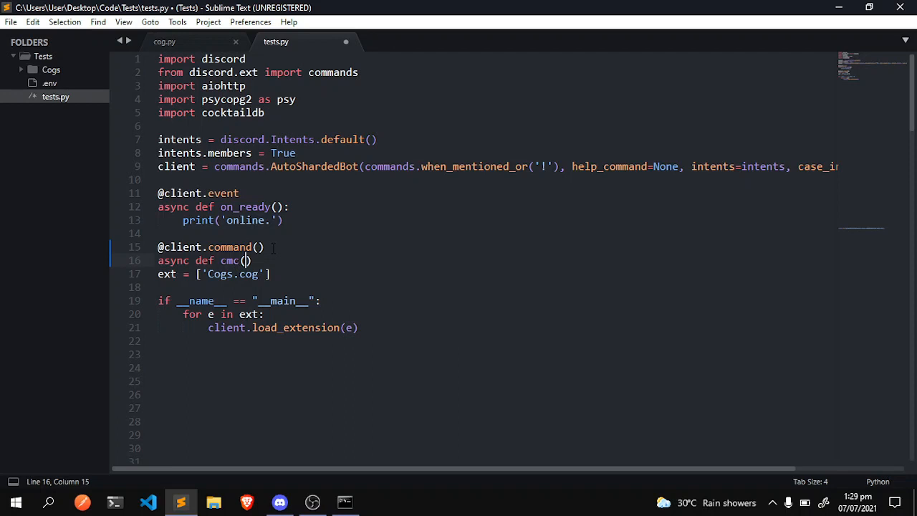
{"action": "type", "text": "ctx, names"}
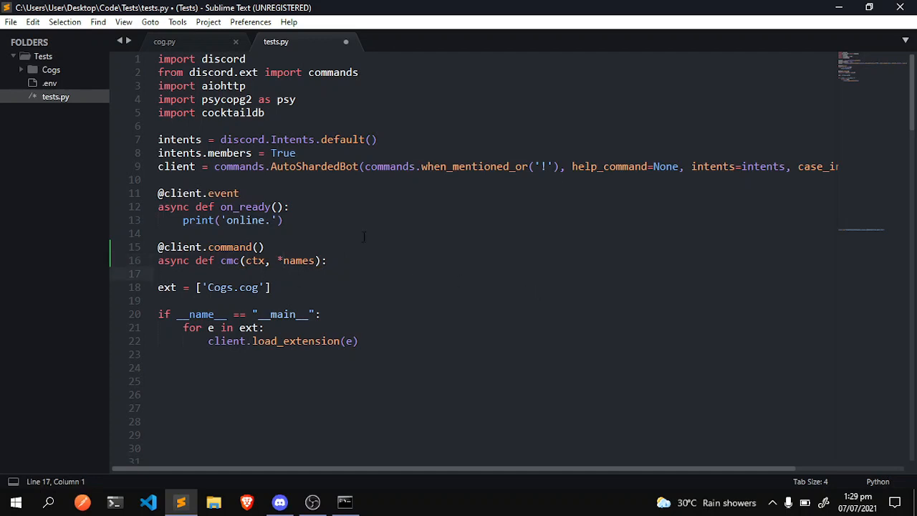
Add a 'for name in names:' loop calling ctx.guild.create_text_channel().
{"action": "double_click", "coordinate": [298, 260]}
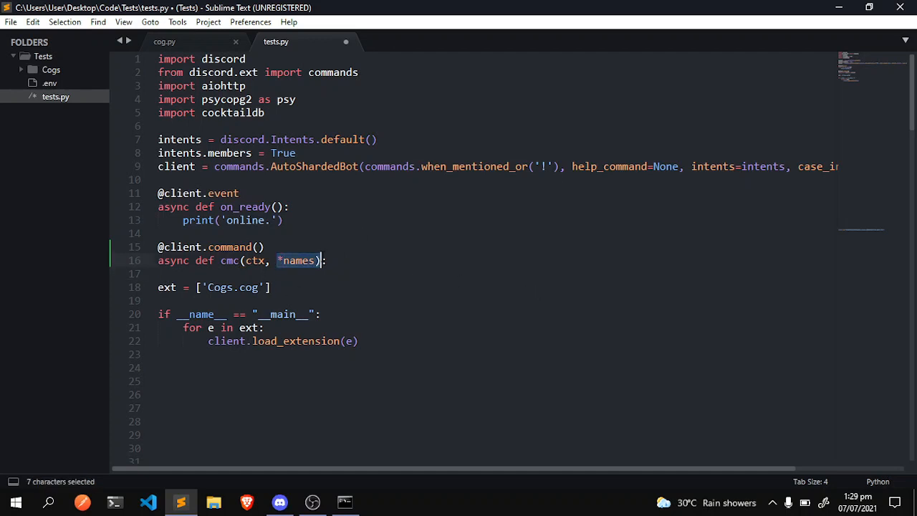
{"action": "left_click", "coordinate": [158, 274]}
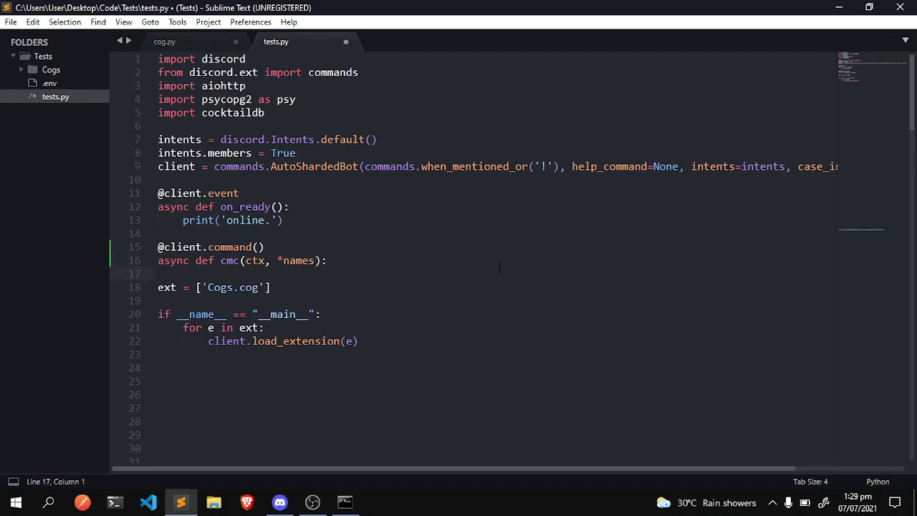
{"action": "type", "text": "for name in names:"}
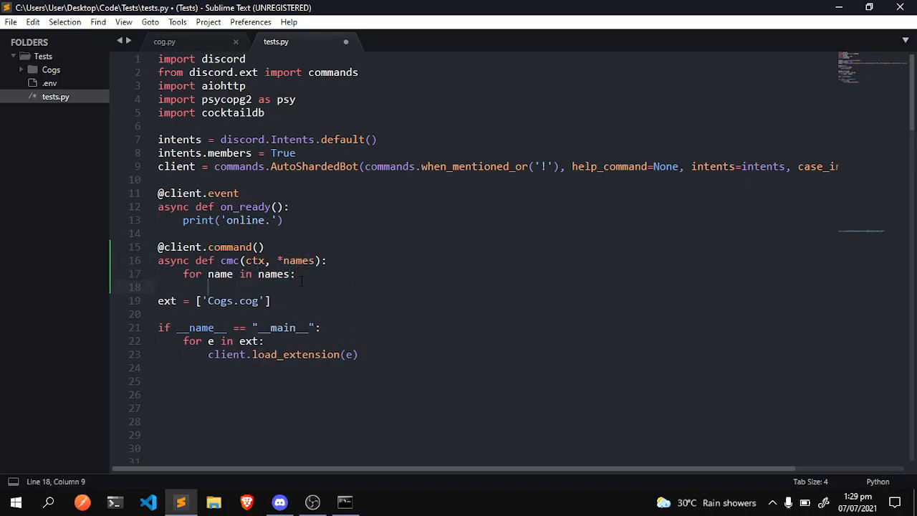
{"action": "mouse_move", "coordinate": [431, 280]}
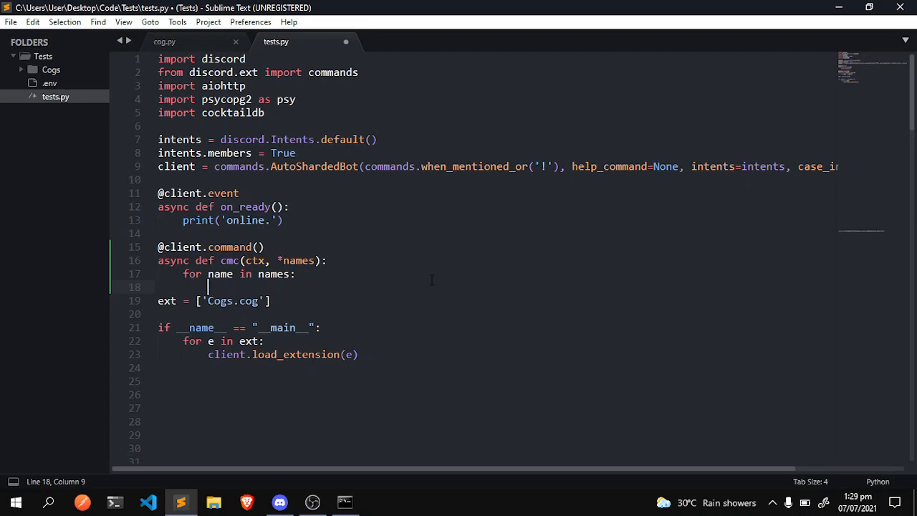
{"action": "type", "text": "ctx.guild.co"}
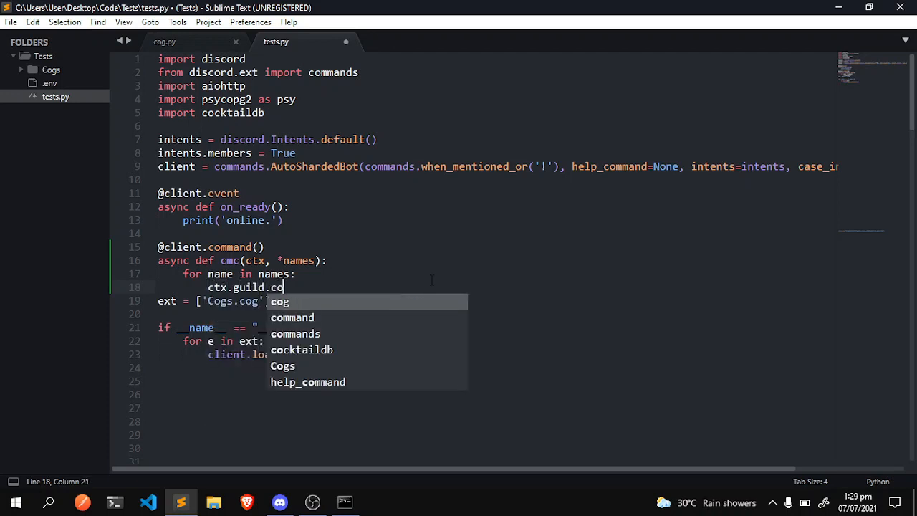
{"action": "key", "text": "backspace"}
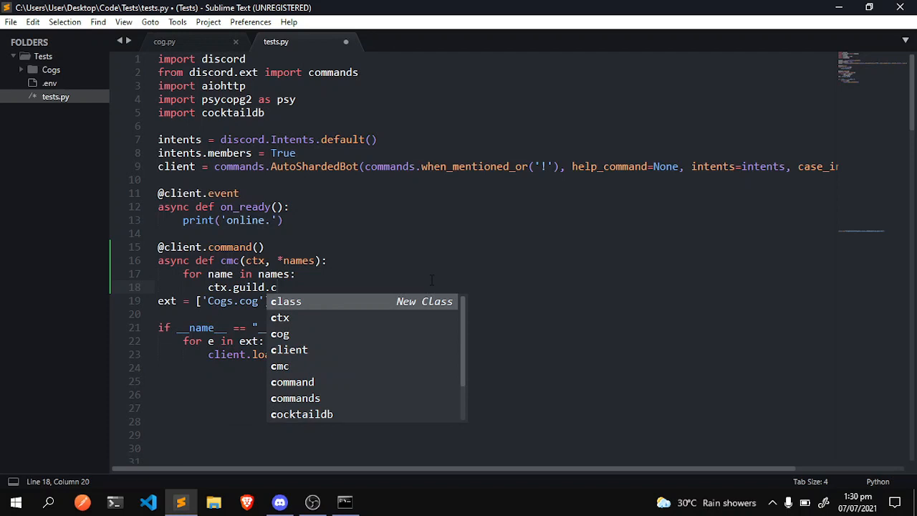
{"action": "type", "text": "reate_"}
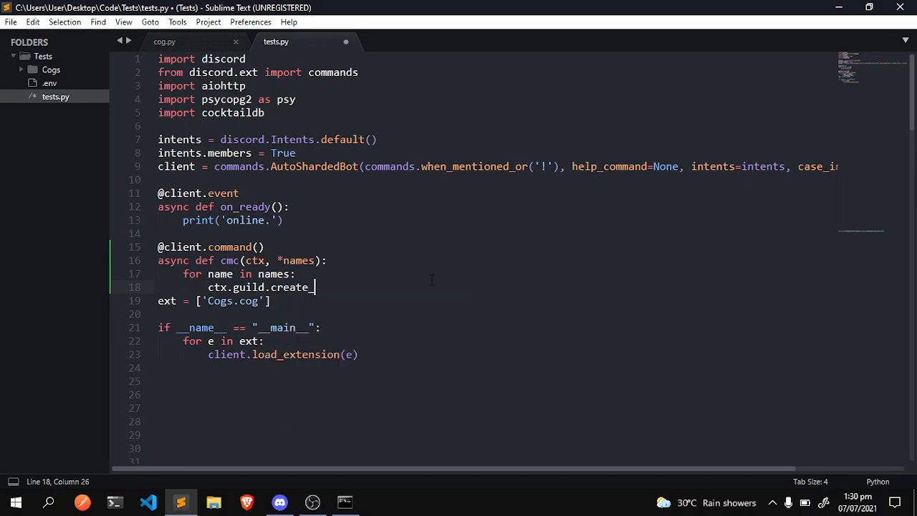
{"action": "type", "text": "text_channe"}
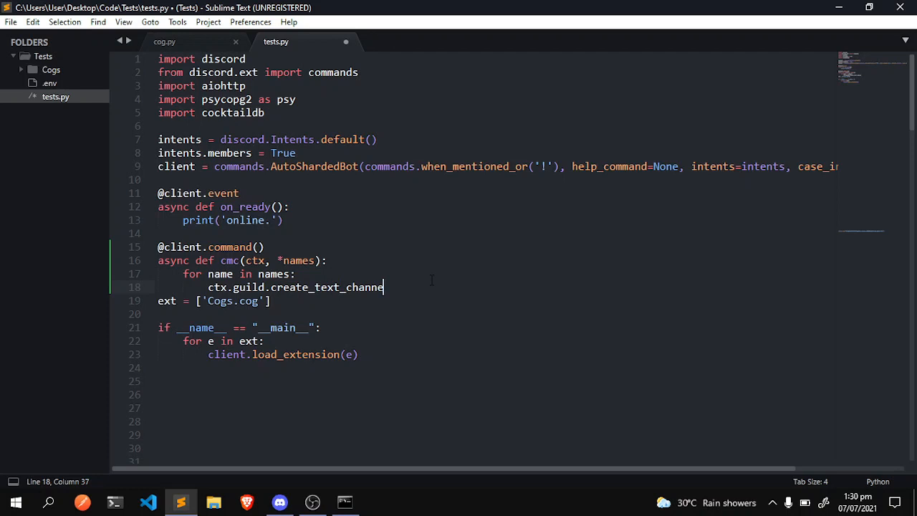
{"action": "type", "text": "l()"}
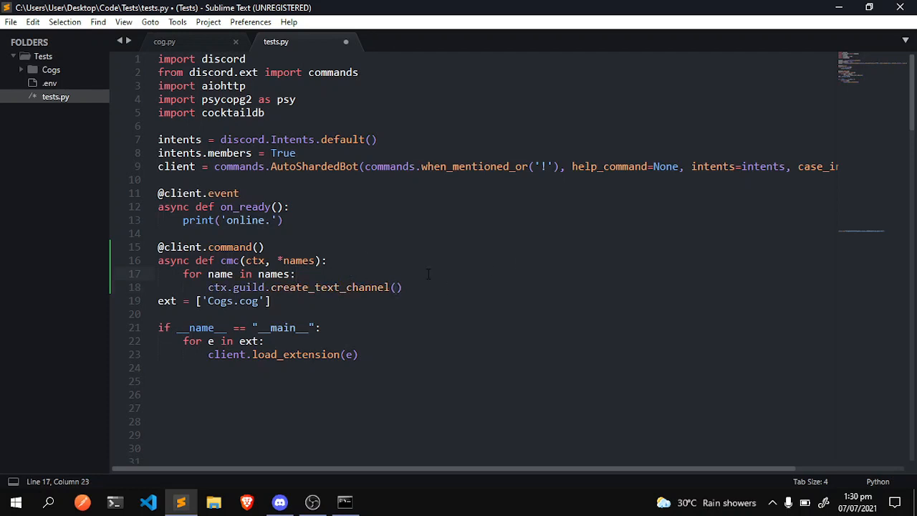
{"action": "left_click", "coordinate": [402, 287]}
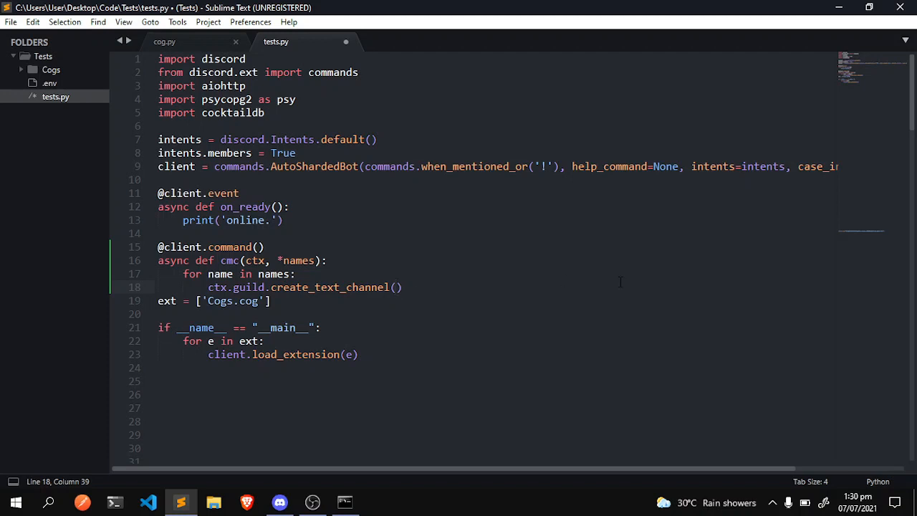
Await create_text_channel(name) and send 'name has been created' for each channel.
{"action": "type", "text": "name"}
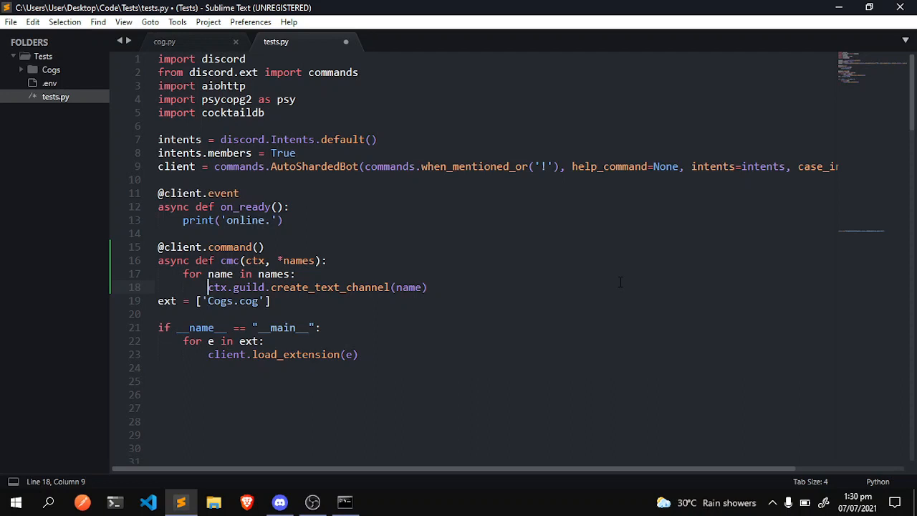
{"action": "type", "text": "await"}
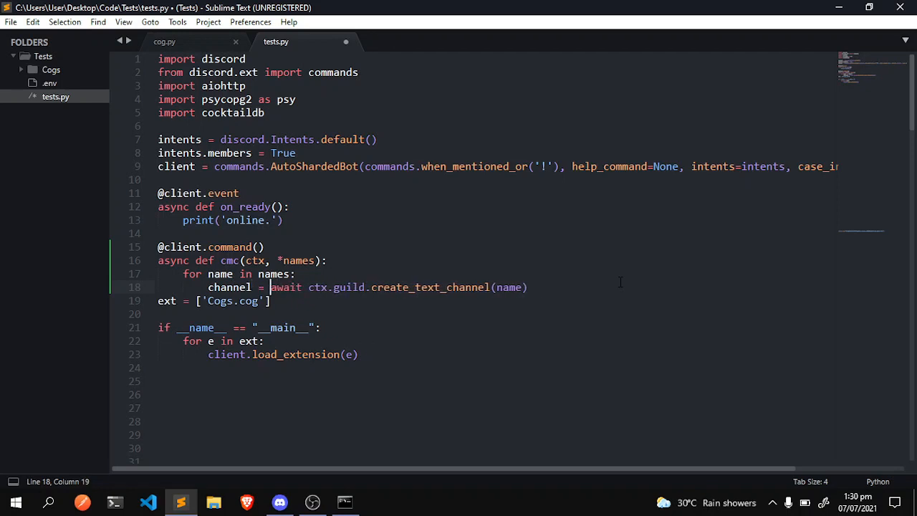
{"action": "left_click", "coordinate": [529, 287]}
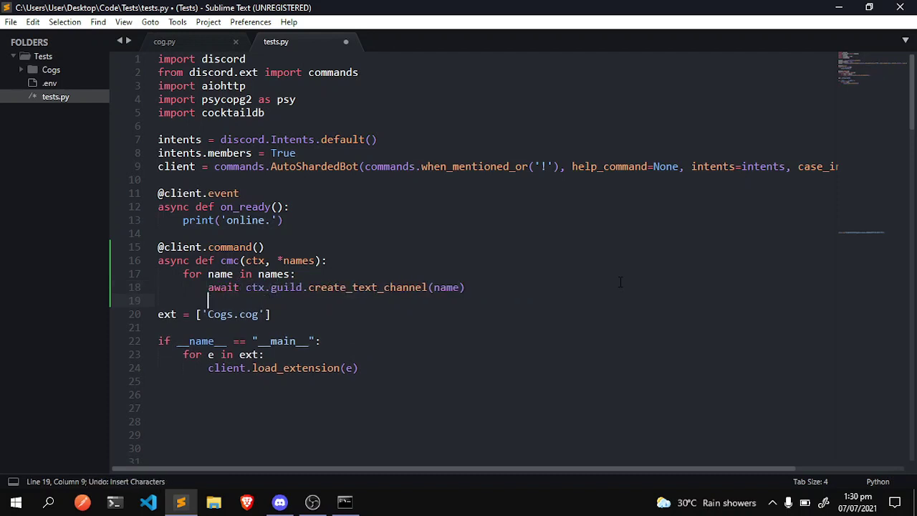
{"action": "type", "text": "await ctx.send("}
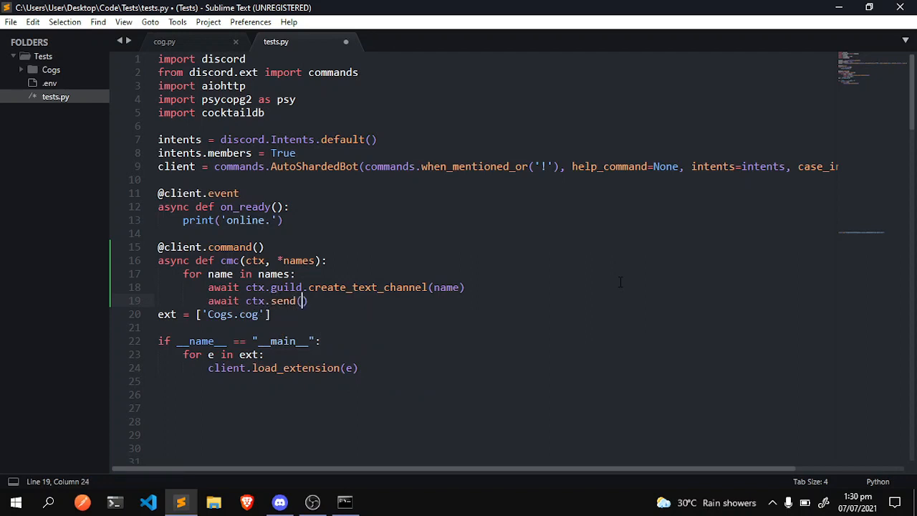
{"action": "type", "text": "n"}
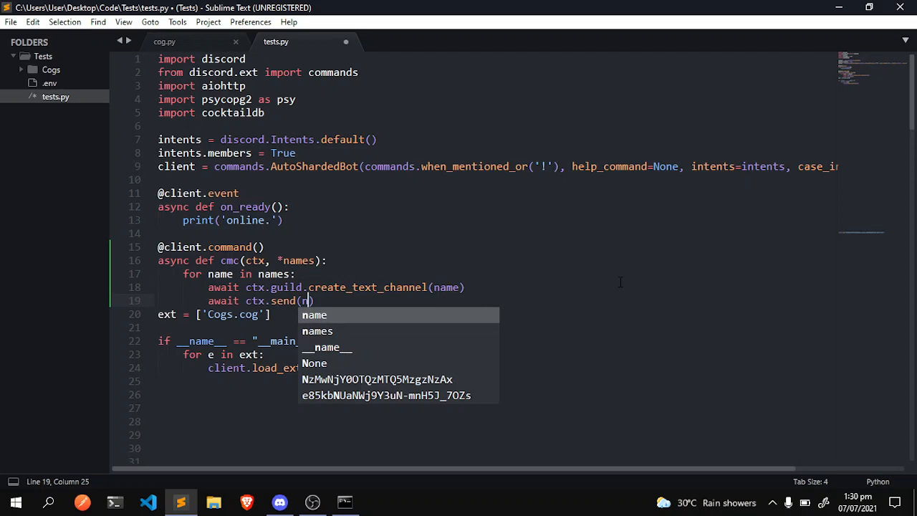
{"action": "type", "text": "ame has been created"}
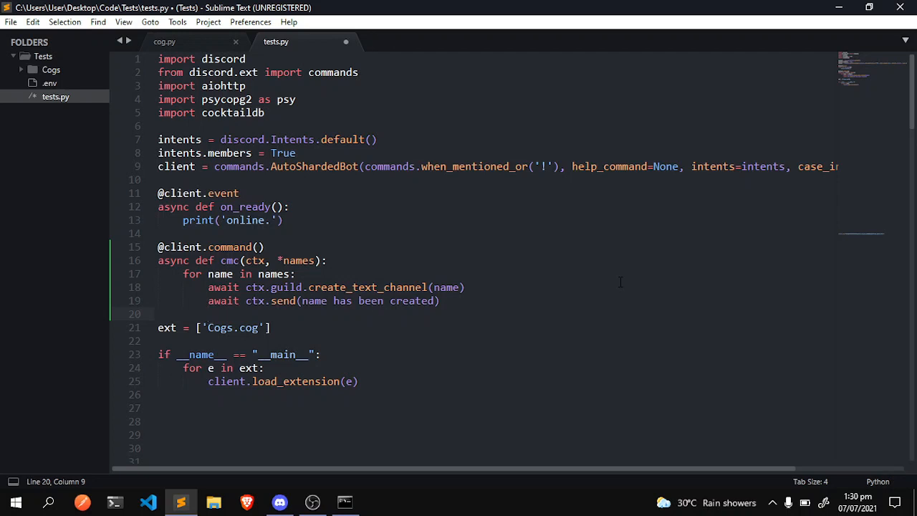
Add await sleep(1) to the loop and import sleep from asyncio.
{"action": "type", "text": "await"}
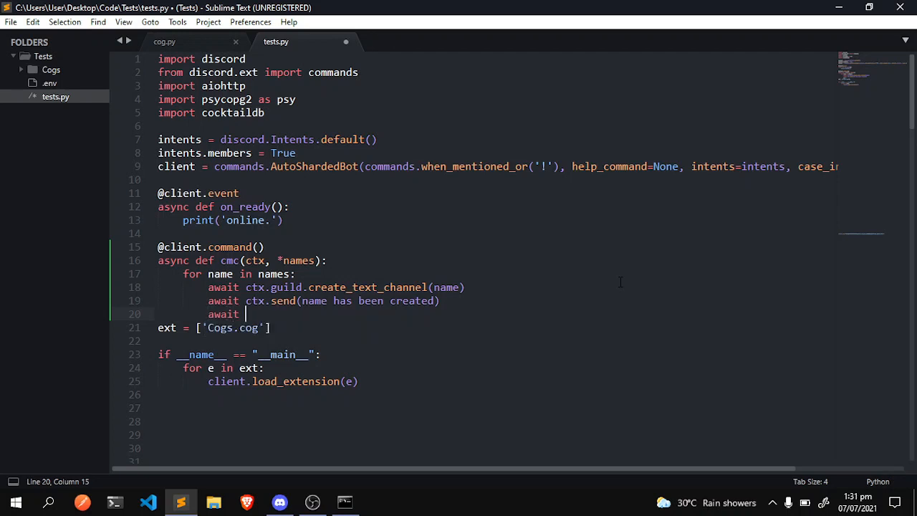
{"action": "type", "text": "sleep"}
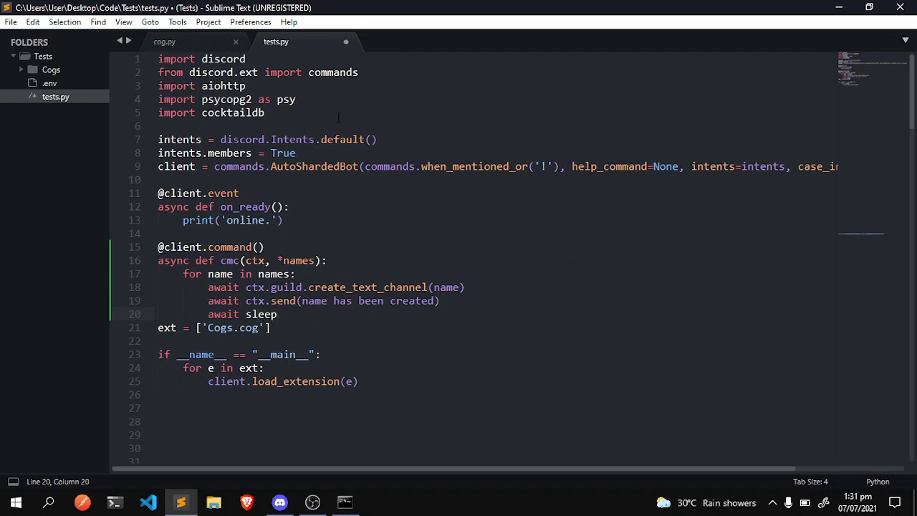
{"action": "type", "text": "from"}
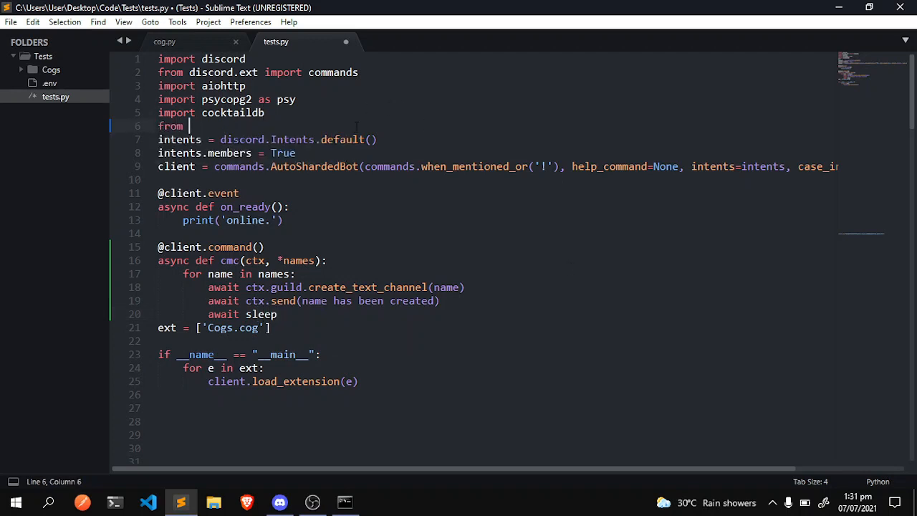
{"action": "type", "text": "asyncio import sleep"}
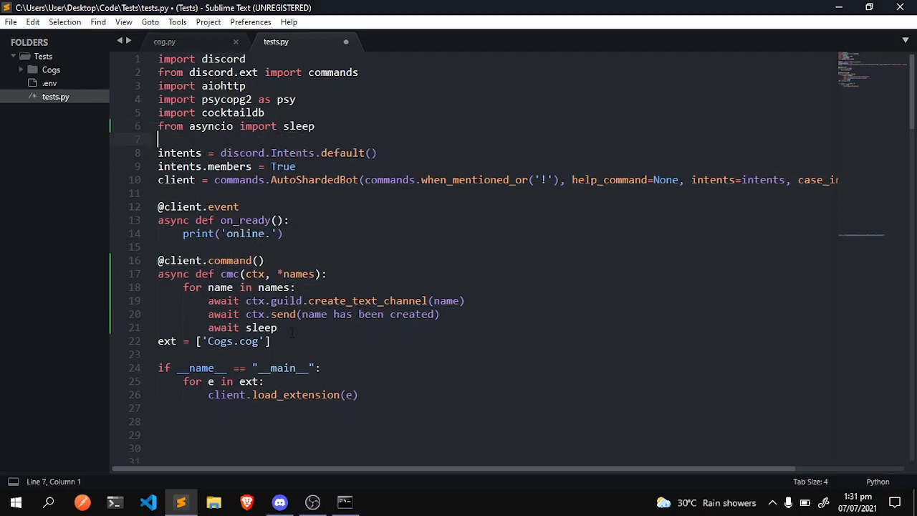
{"action": "type", "text": "(1)"}
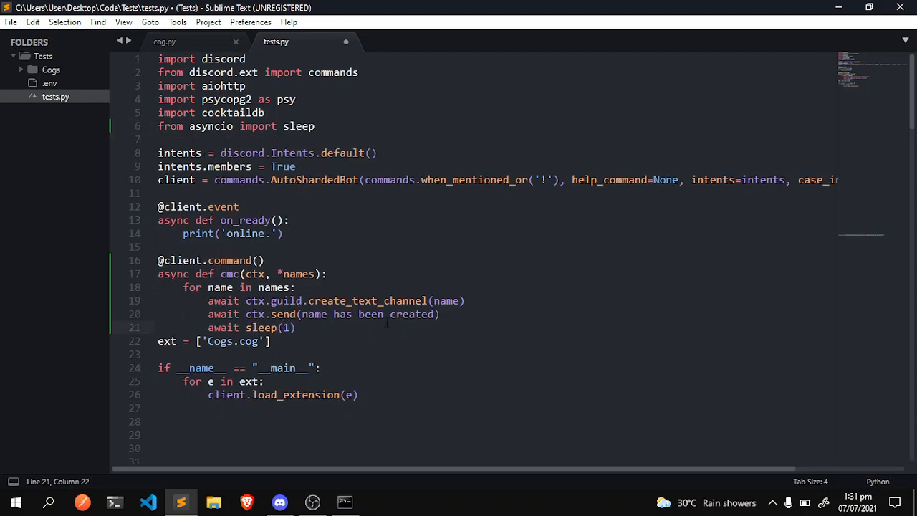
Save tests.py and run 'python tests.py' in Command Prompt.
{"action": "key", "text": "ctrl+s"}
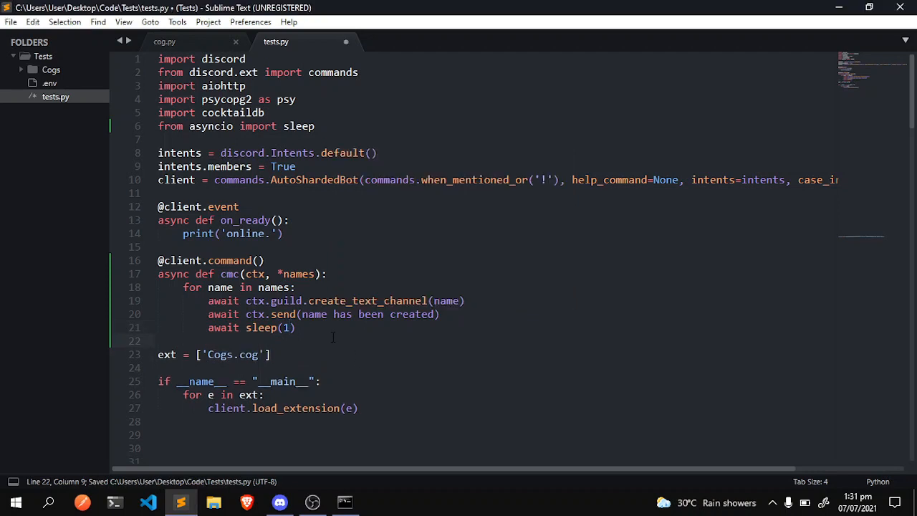
{"action": "left_click", "coordinate": [344, 501]}
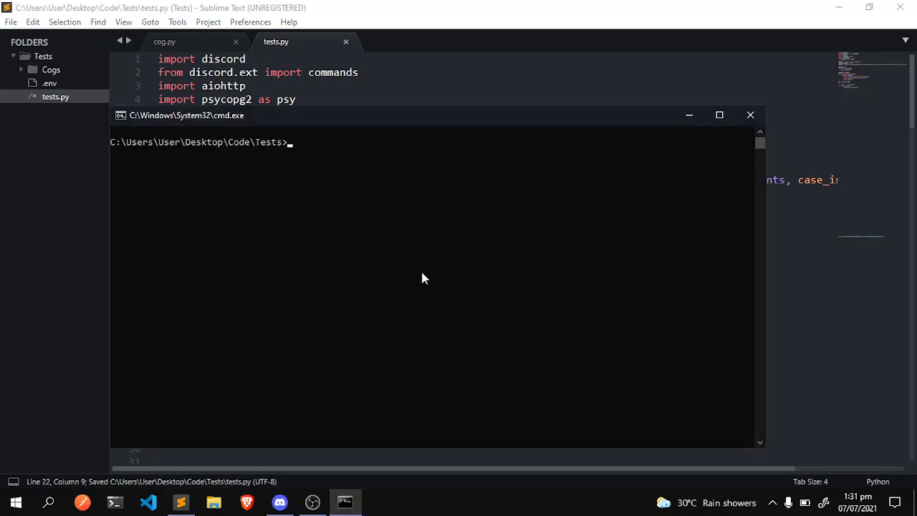
{"action": "type", "text": "python tests.py"}
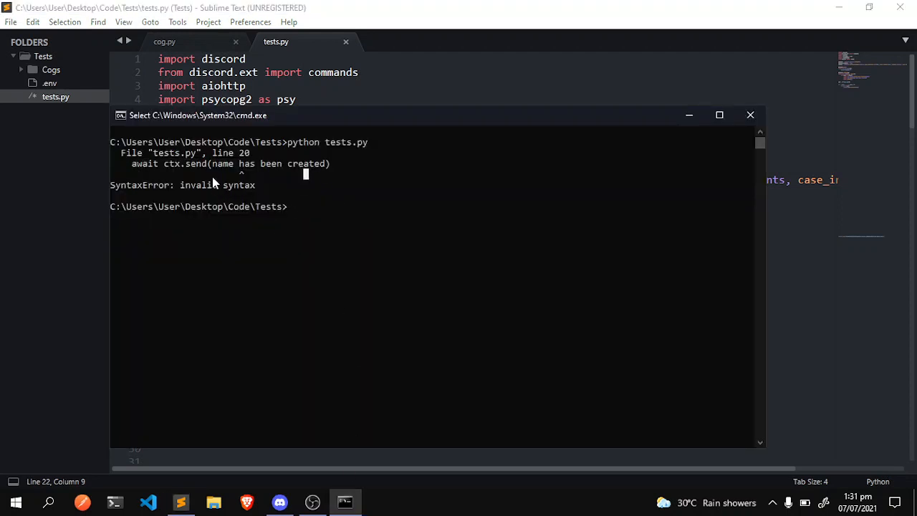
{"action": "mouse_move", "coordinate": [143, 245]}
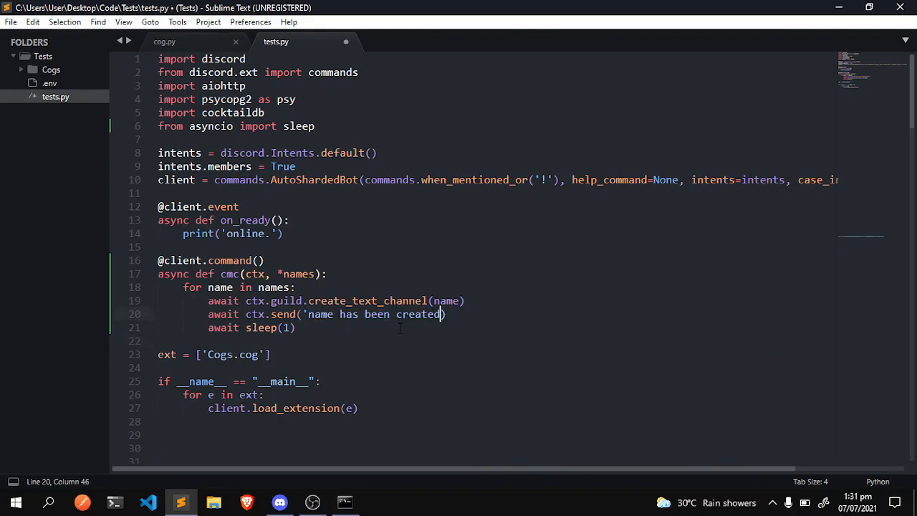
Save the quoted send message fix and switch back to Discord.
{"action": "key", "text": "ctrl+s"}
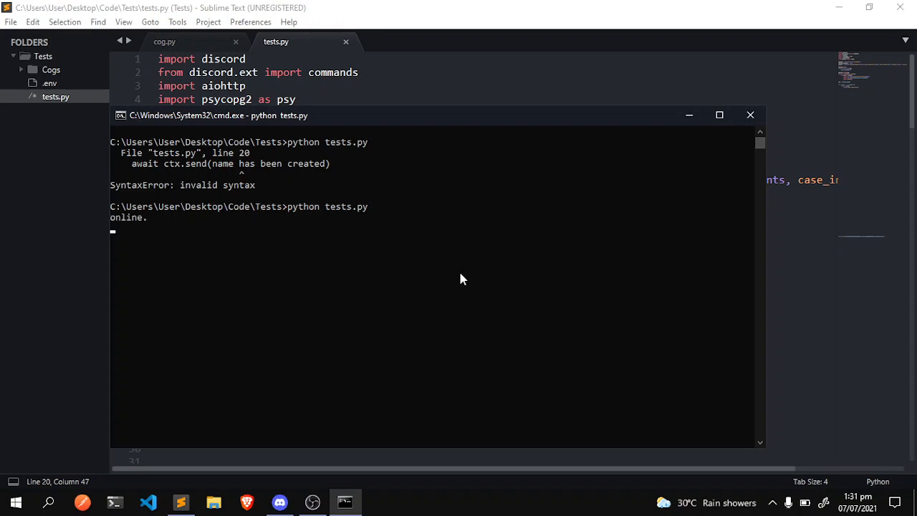
{"action": "left_click", "coordinate": [279, 501]}
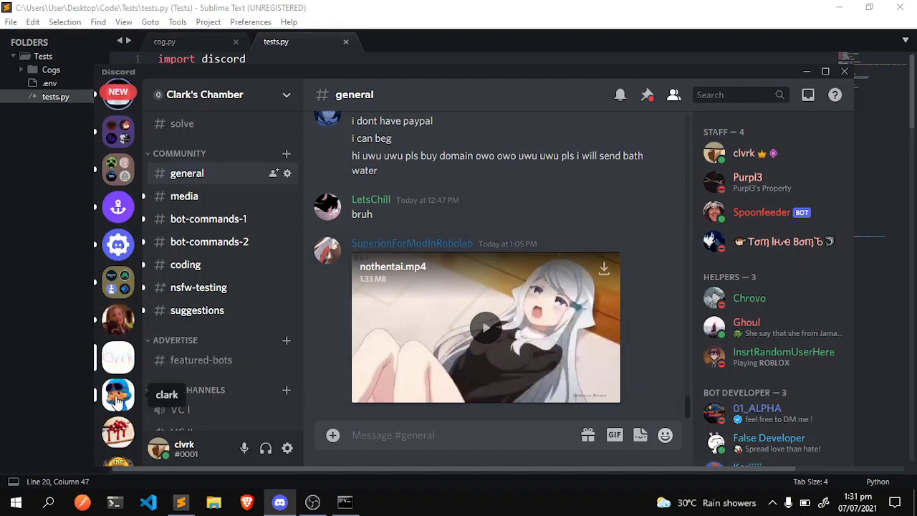
{"action": "mouse_move", "coordinate": [497, 363]}
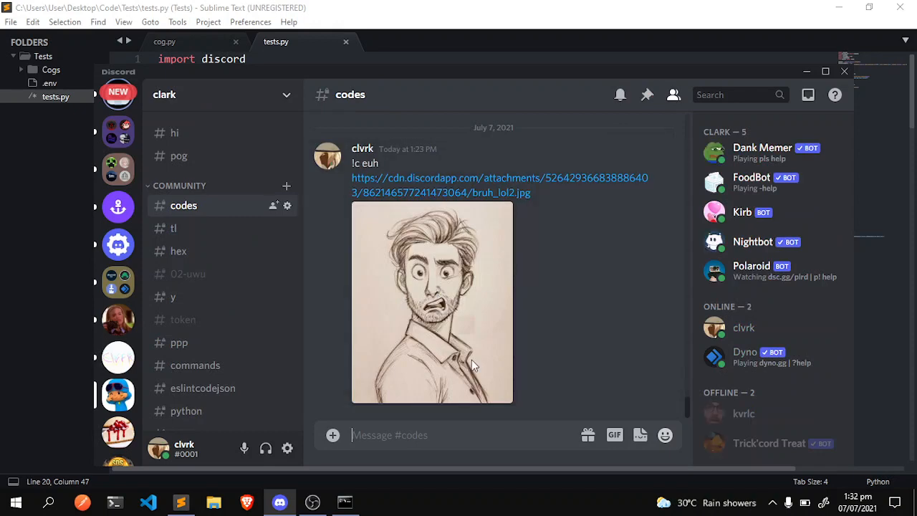
{"action": "mouse_move", "coordinate": [477, 222]}
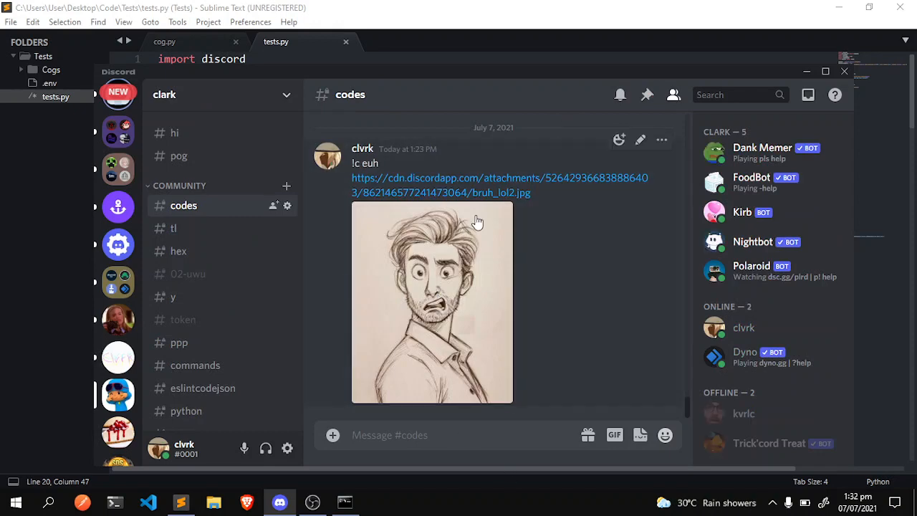
{"action": "mouse_move", "coordinate": [530, 185]}
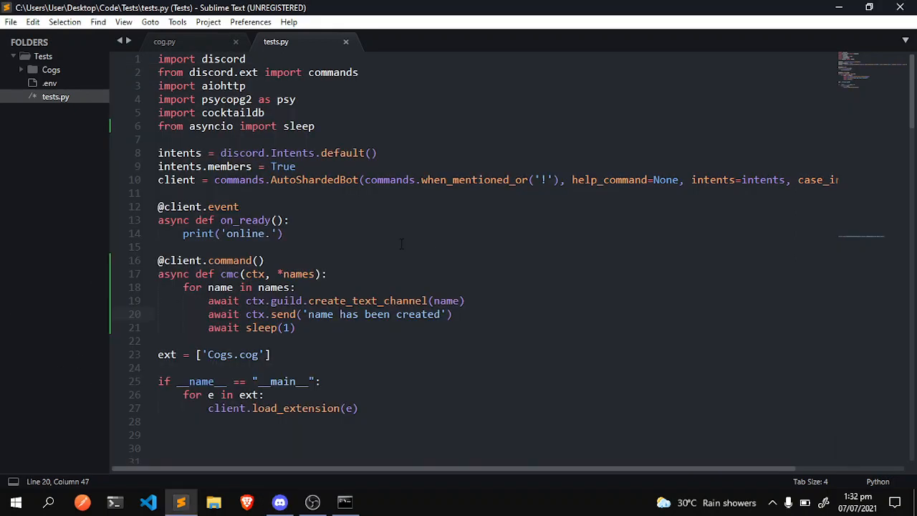
Send '!cmc pog hello test' in the clark server's codes channel.
{"action": "left_click", "coordinate": [158, 192]}
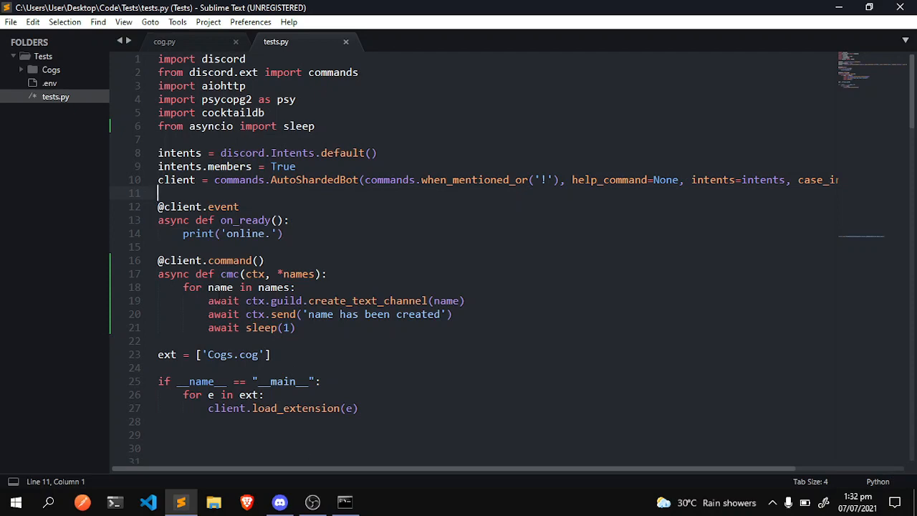
{"action": "left_click", "coordinate": [279, 501]}
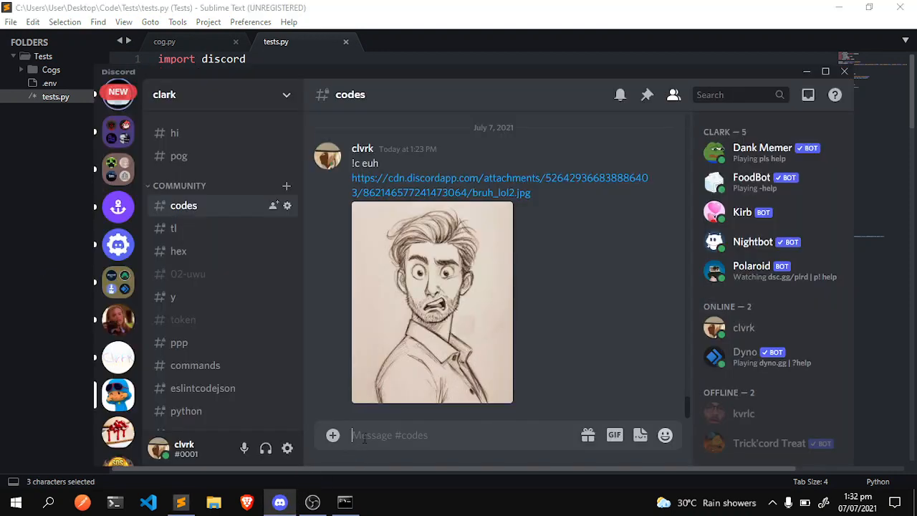
{"action": "type", "text": "!cm"}
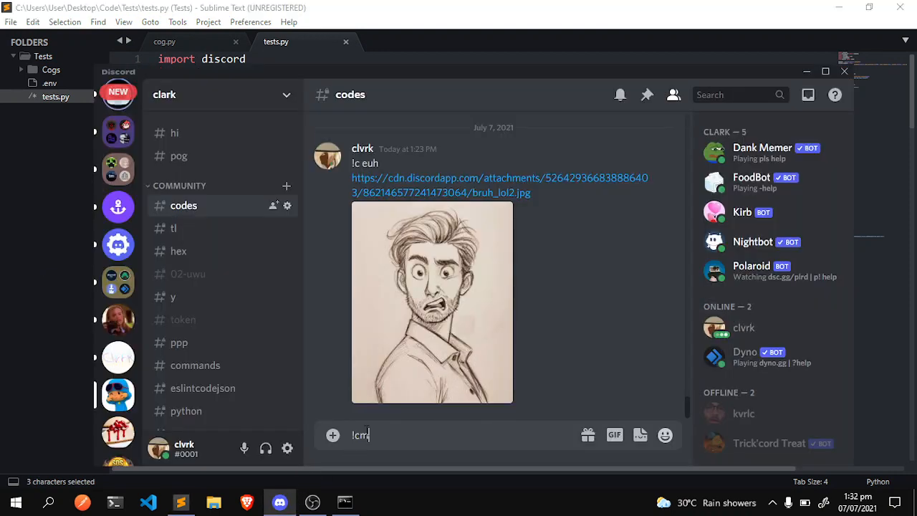
{"action": "type", "text": "c"}
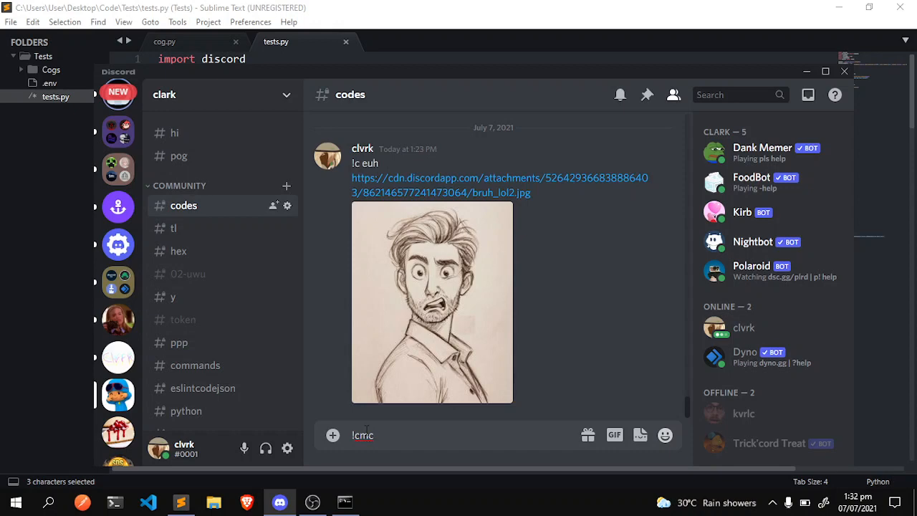
{"action": "type", "text": "pog hel"}
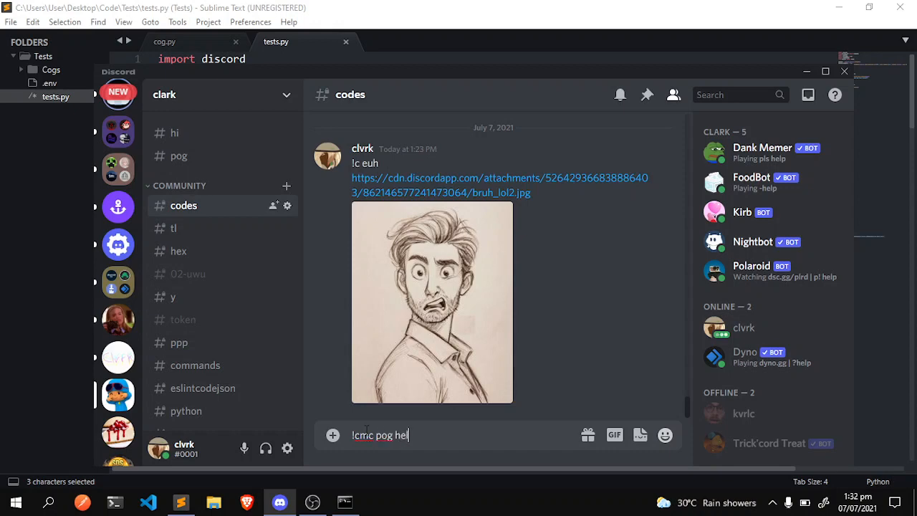
{"action": "type", "text": "lo test"}
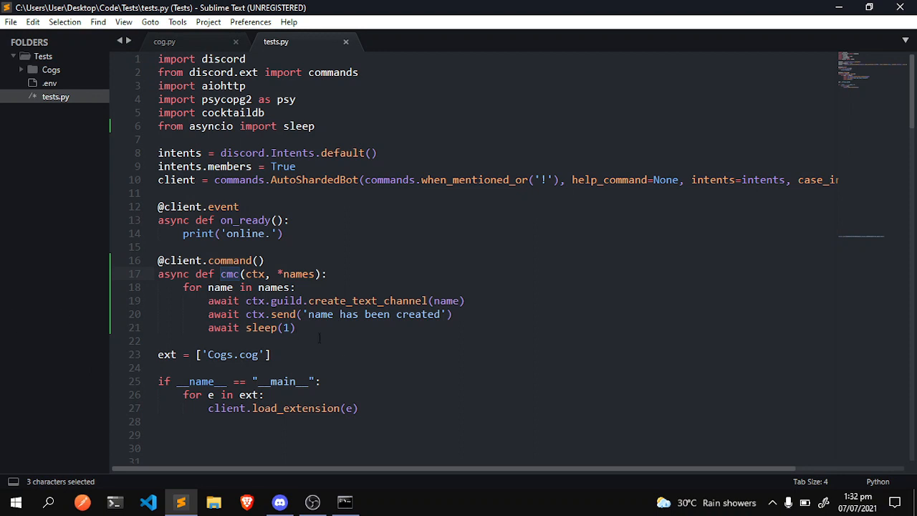
Make line 20's message the f-string f'{name} has been created', then select the command name.
{"action": "left_click", "coordinate": [334, 314]}
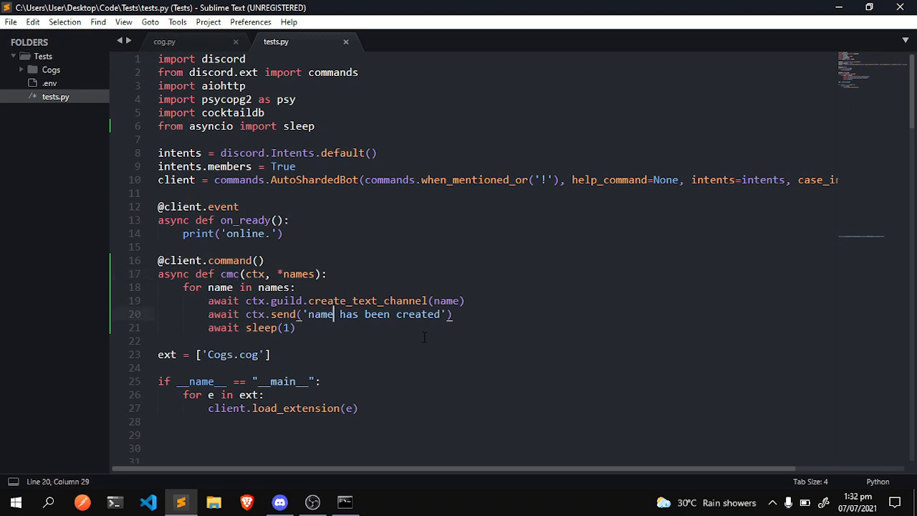
{"action": "type", "text": "{"}
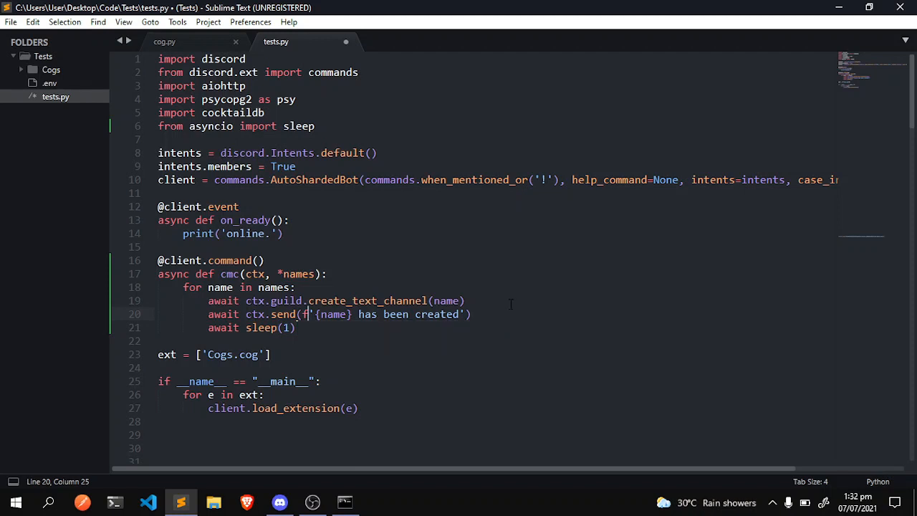
{"action": "left_click", "coordinate": [295, 287]}
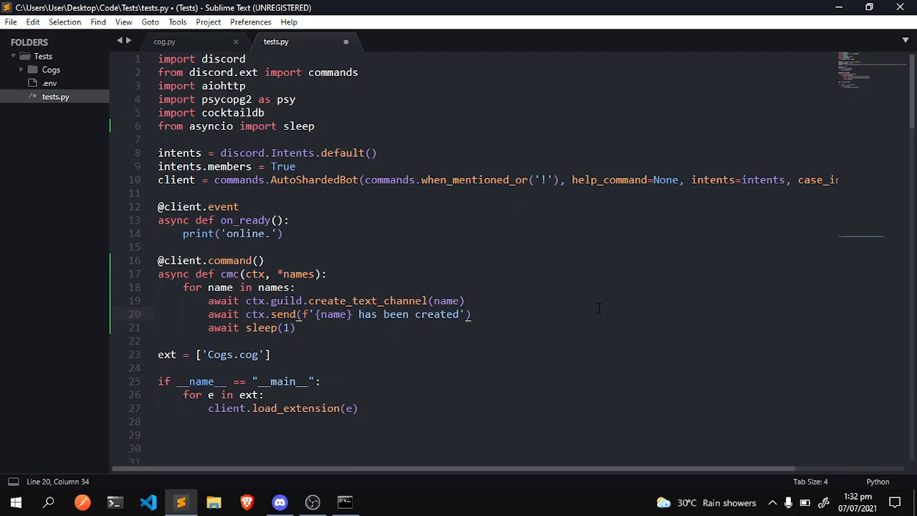
{"action": "mouse_move", "coordinate": [395, 279]}
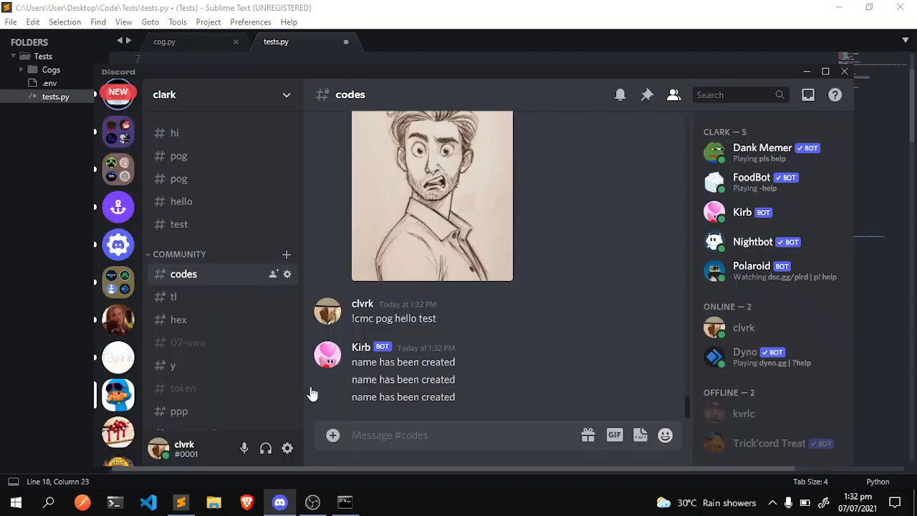
{"action": "mouse_move", "coordinate": [178, 178]}
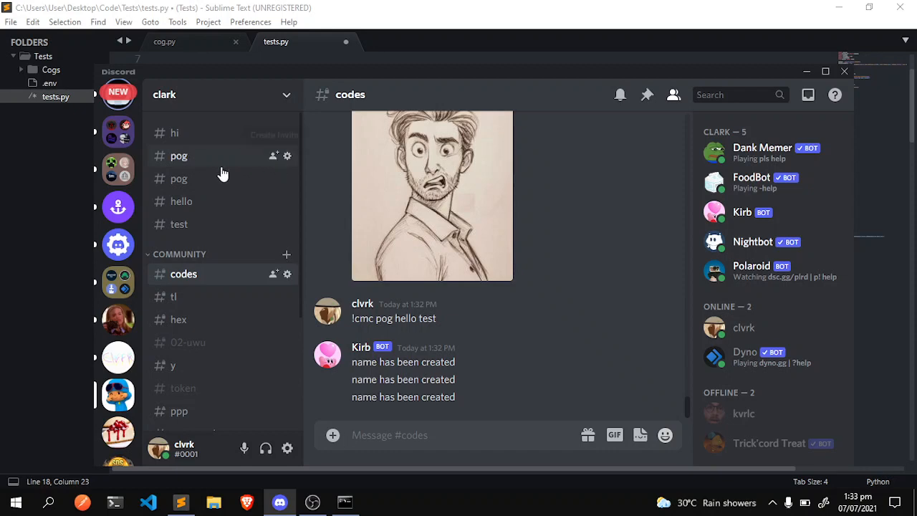
{"action": "mouse_move", "coordinate": [196, 178]}
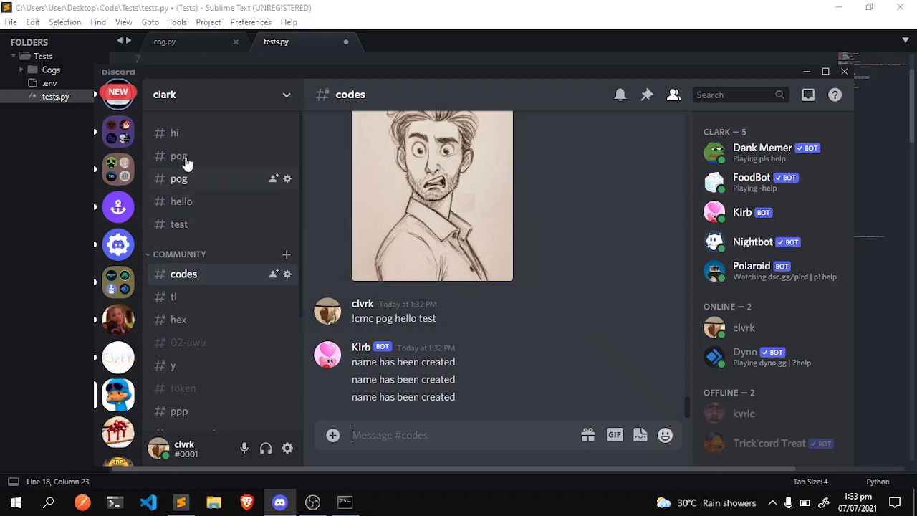
{"action": "mouse_move", "coordinate": [175, 132]}
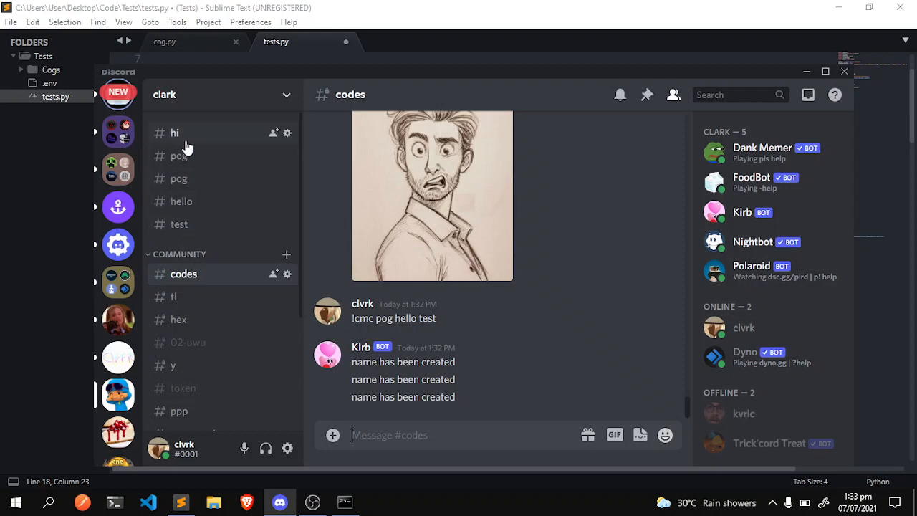
{"action": "mouse_move", "coordinate": [175, 133]}
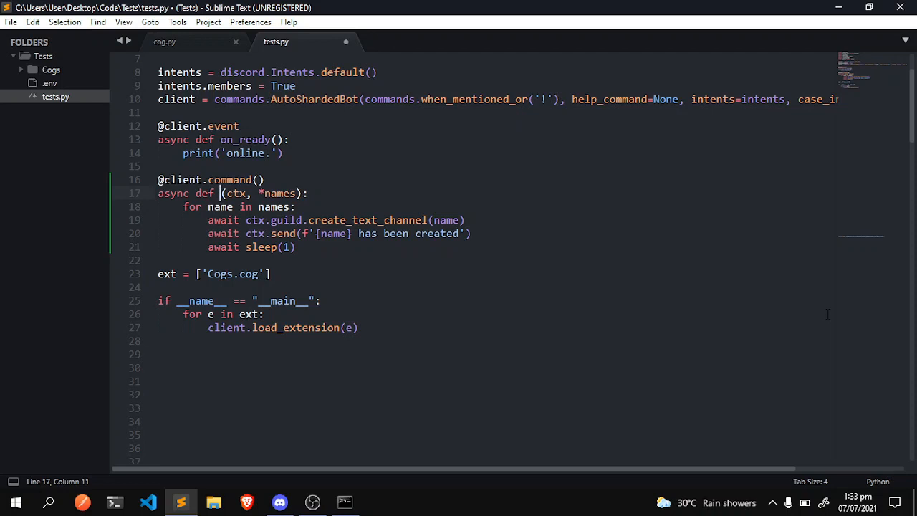
Rename the command to dmc, delete create_text_channel, and take *channels: discord.TextChannel.
{"action": "type", "text": "dmc"}
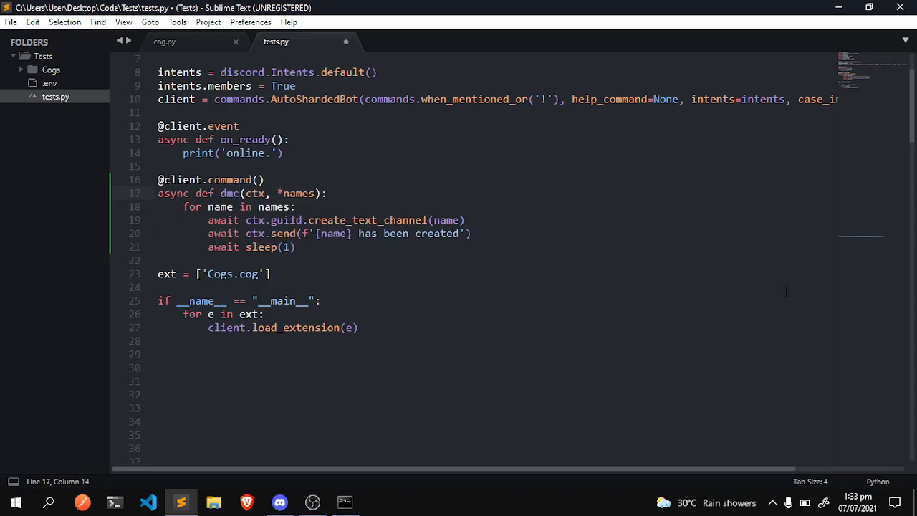
{"action": "left_click", "coordinate": [244, 220]}
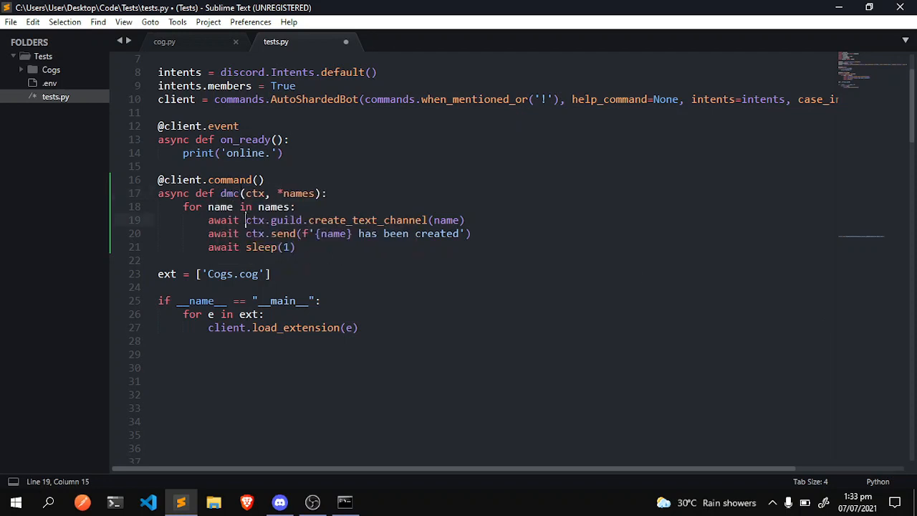
{"action": "left_click_drag", "start_coordinate": [246, 220], "coordinate": [426, 220]}
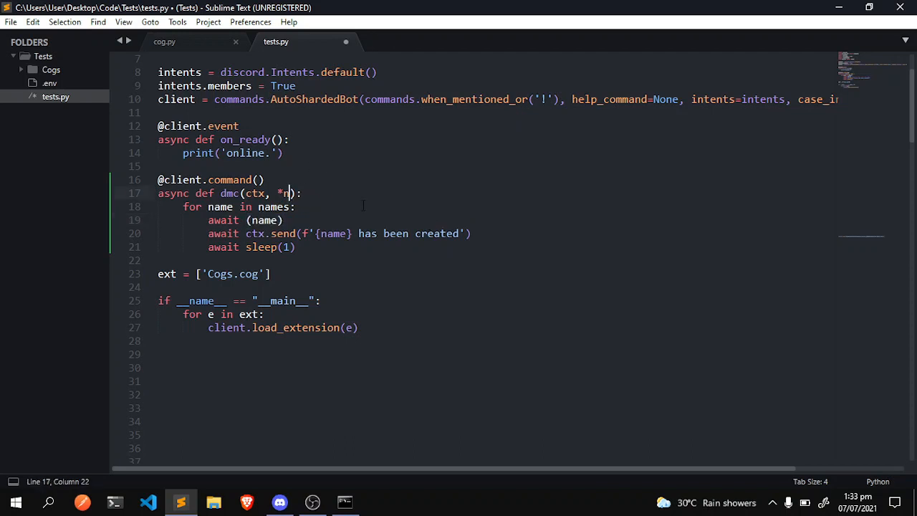
{"action": "type", "text": "channels:"}
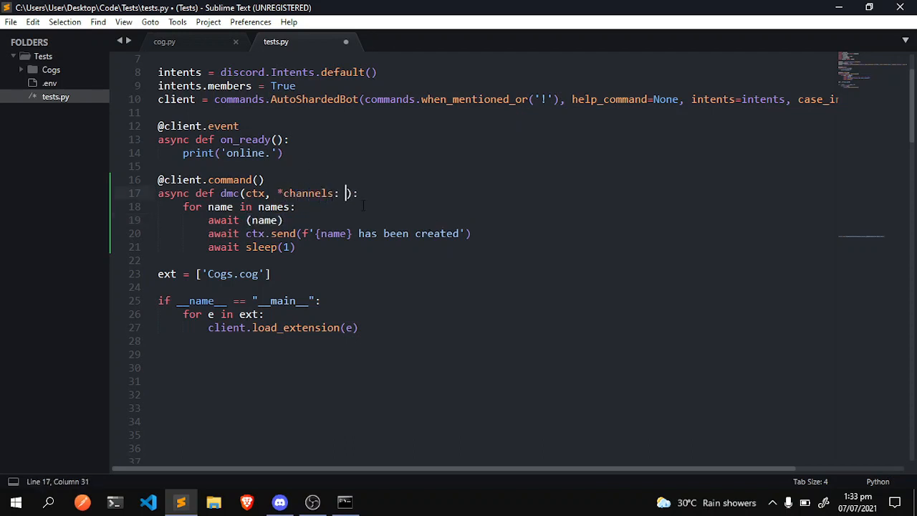
{"action": "type", "text": "discord.Te"}
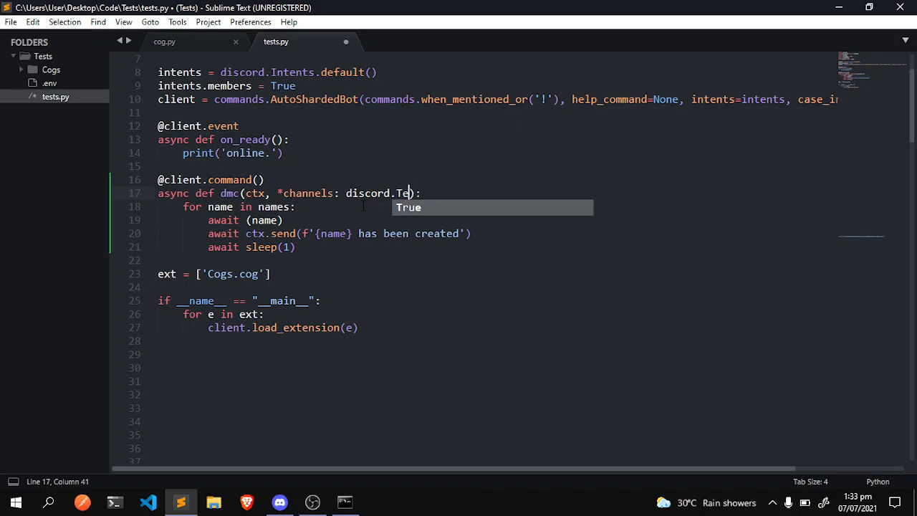
{"action": "type", "text": "xt"}
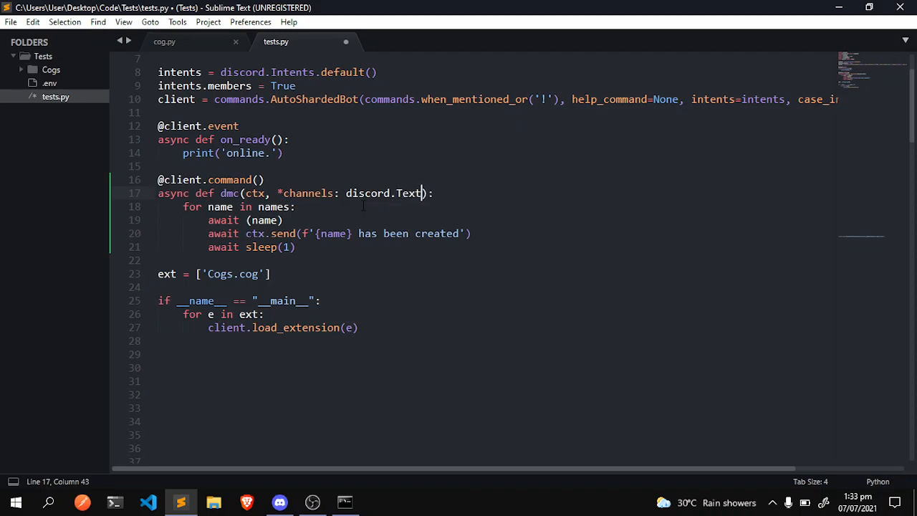
{"action": "type", "text": "Chane"}
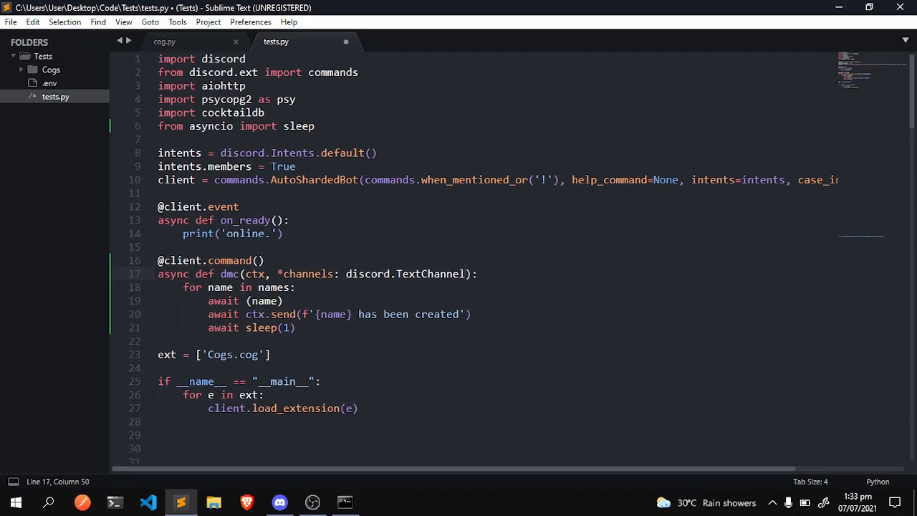
Try 'from discord import' on line 1, revert to the original, save, and start retyping line 19.
{"action": "left_click", "coordinate": [313, 72]}
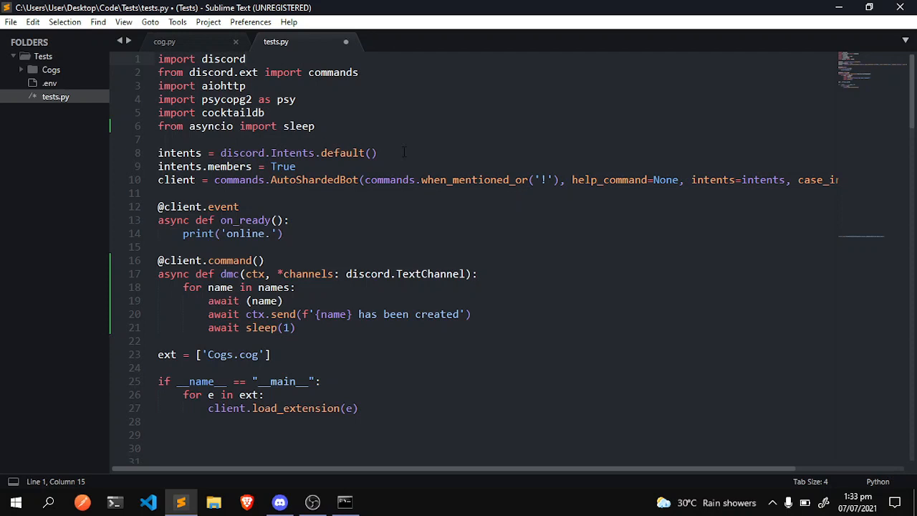
{"action": "double_click", "coordinate": [176, 59]}
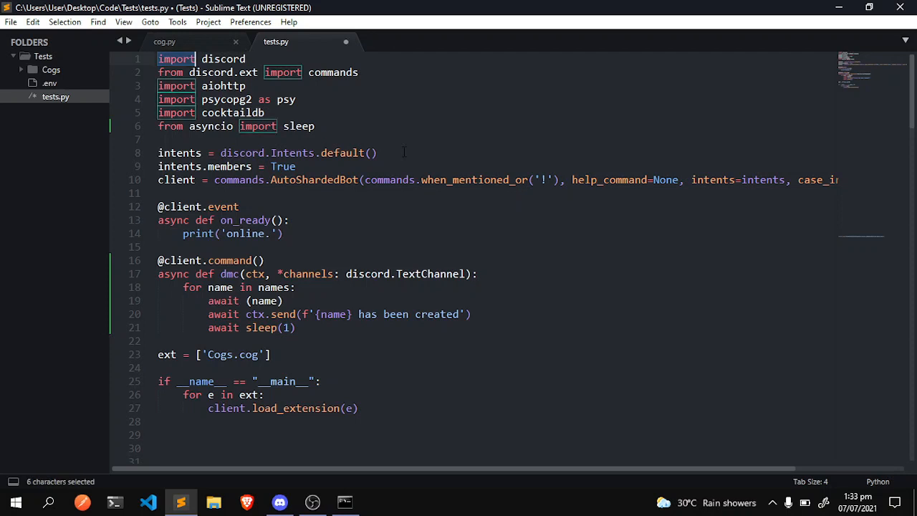
{"action": "type", "text": "from discord"}
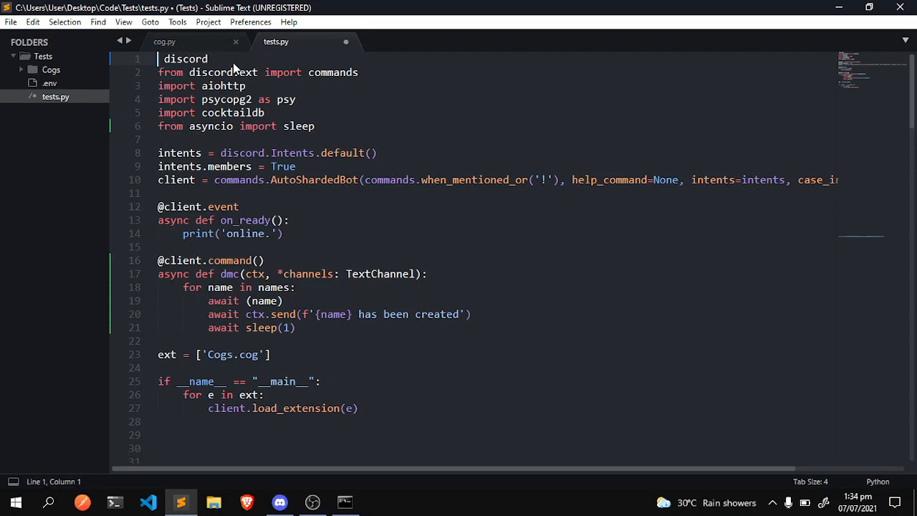
{"action": "type", "text": "import"}
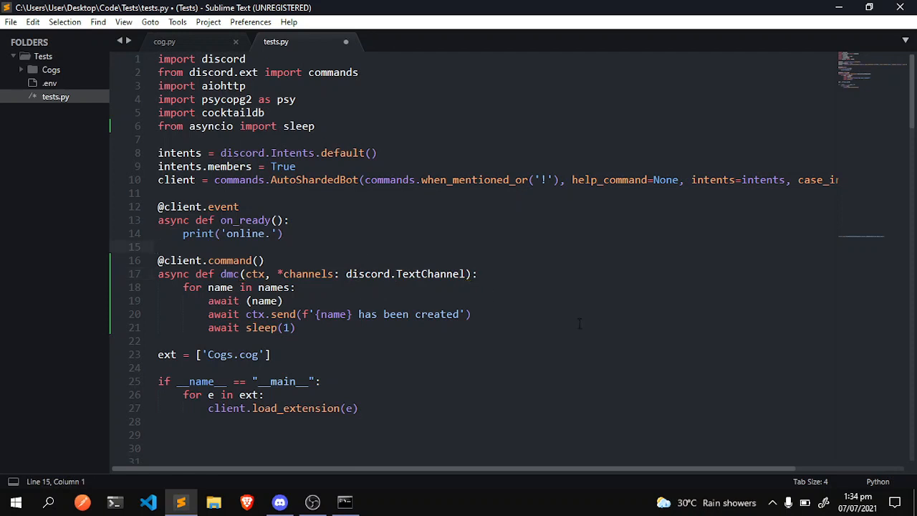
{"action": "key", "text": "ctrl+s"}
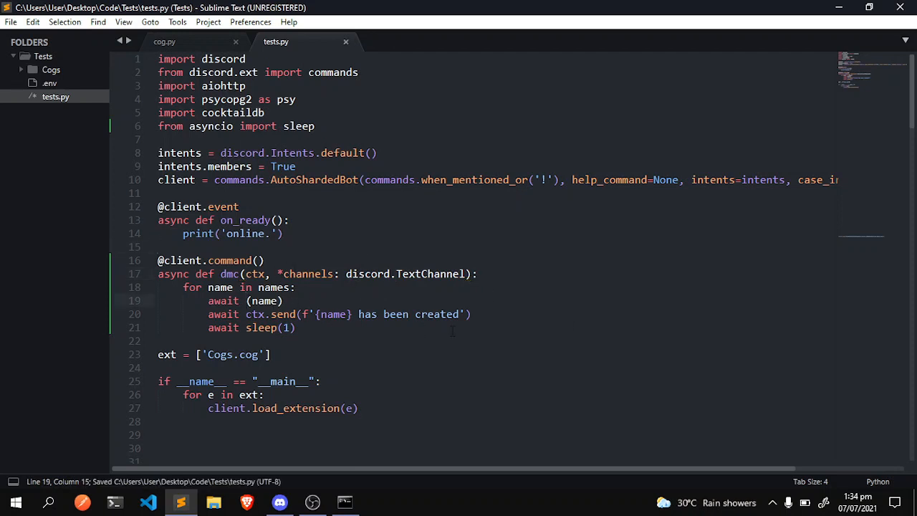
{"action": "type", "text": "cha"}
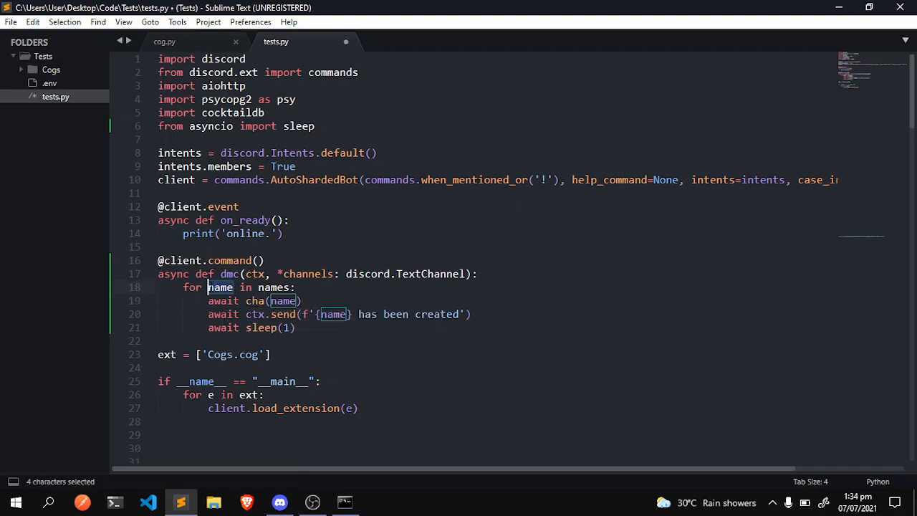
Make the loop call await ch.delete() and send '{ch.name} has been deleted', then save tests.py.
{"action": "type", "text": "channel"}
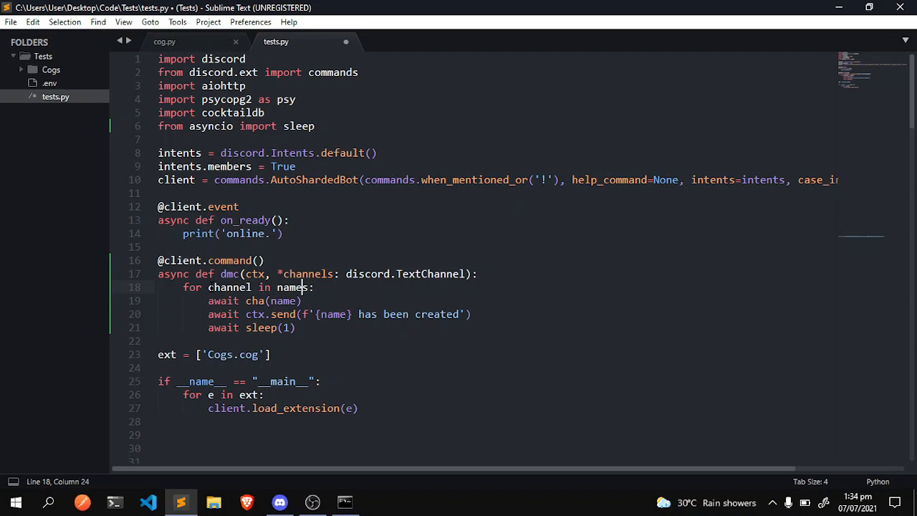
{"action": "type", "text": "channel"}
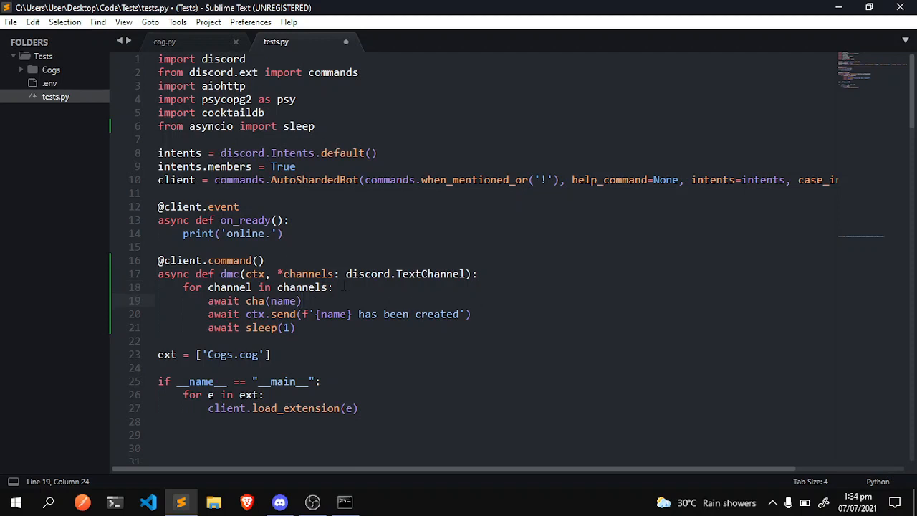
{"action": "mouse_move", "coordinate": [370, 296]}
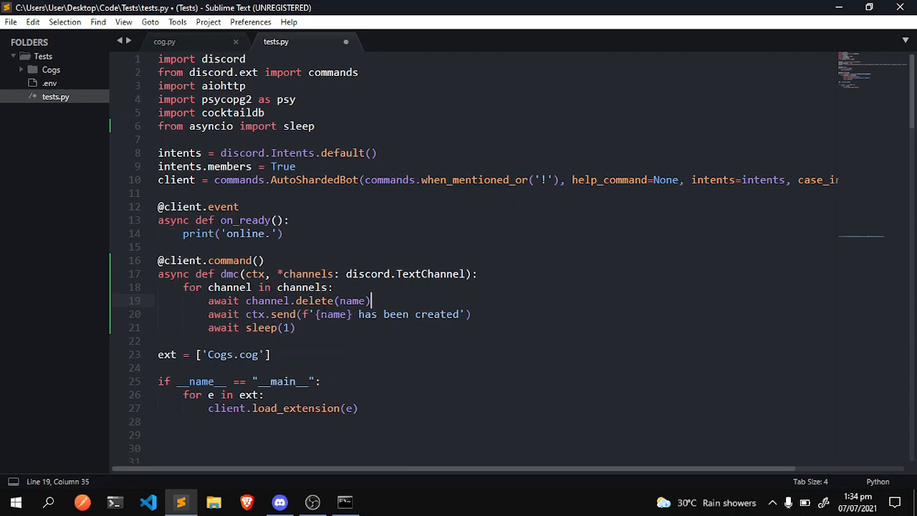
{"action": "key", "text": "BackSpace"}
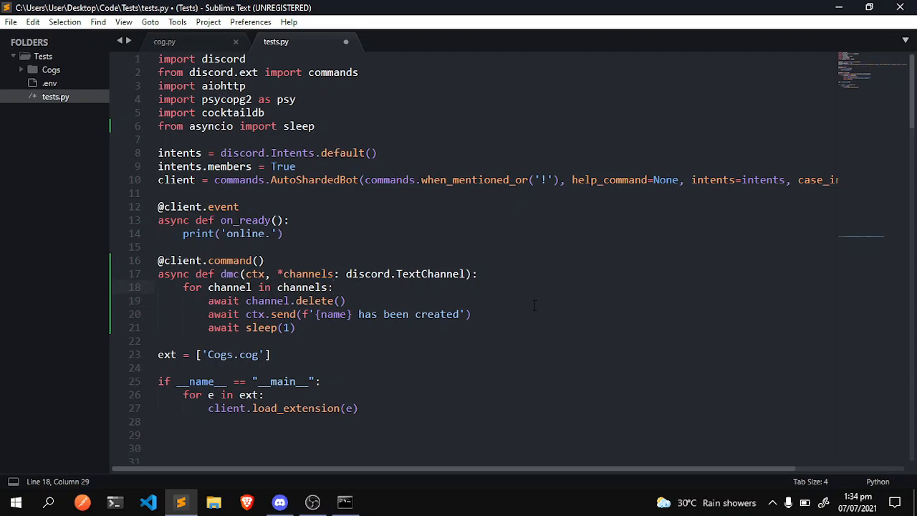
{"action": "left_click", "coordinate": [420, 313]}
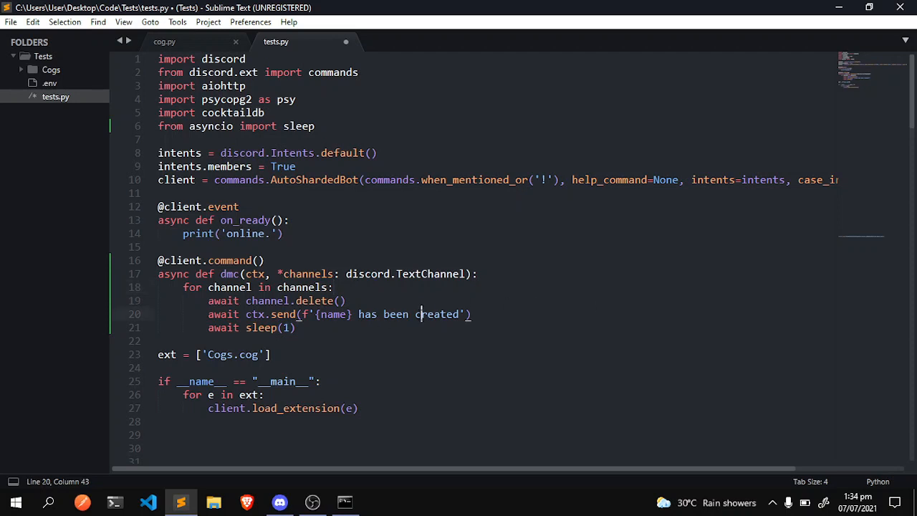
{"action": "double_click", "coordinate": [229, 286]}
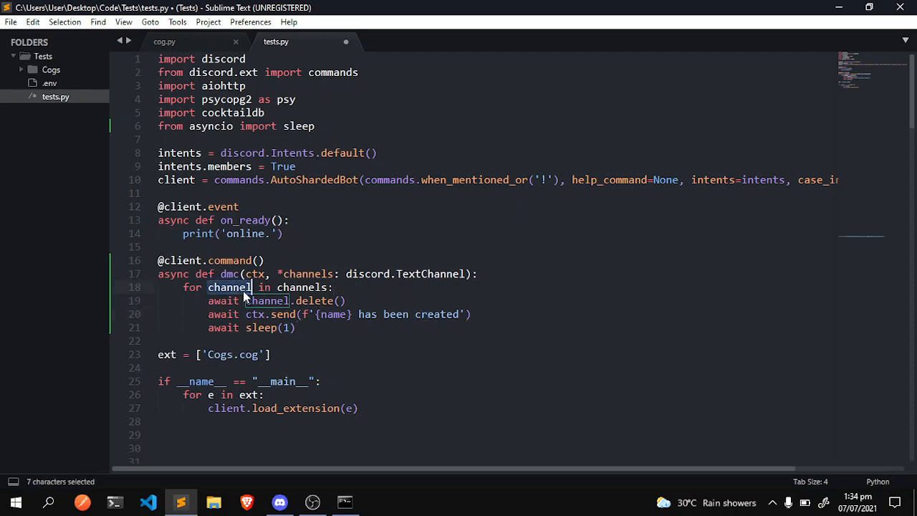
{"action": "left_click", "coordinate": [258, 287]}
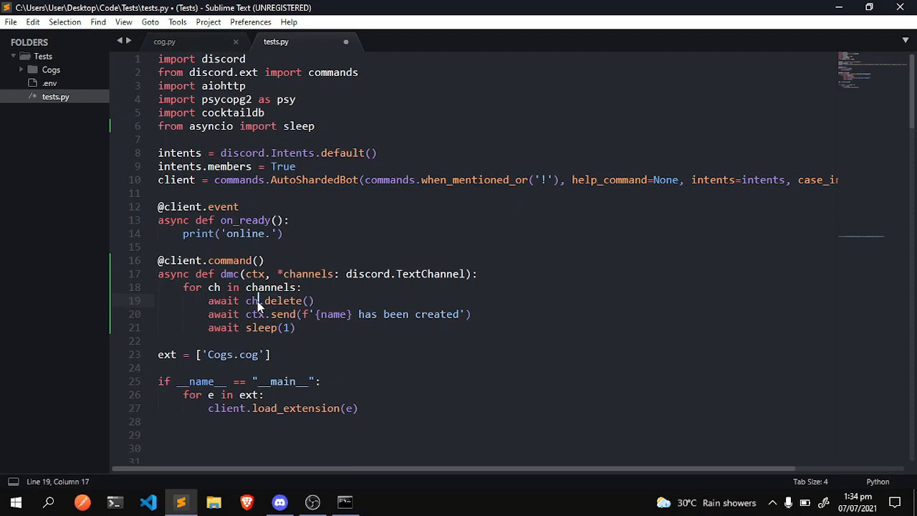
{"action": "left_click", "coordinate": [320, 314]}
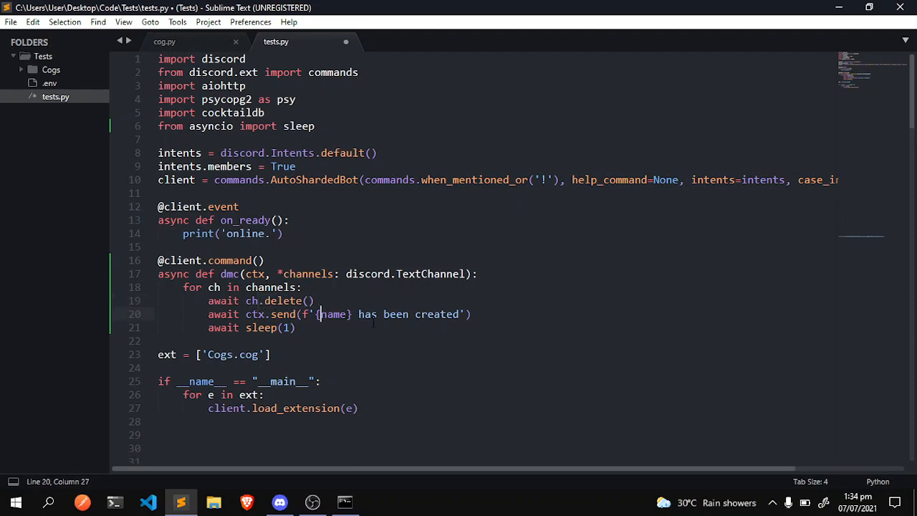
{"action": "type", "text": "ch."}
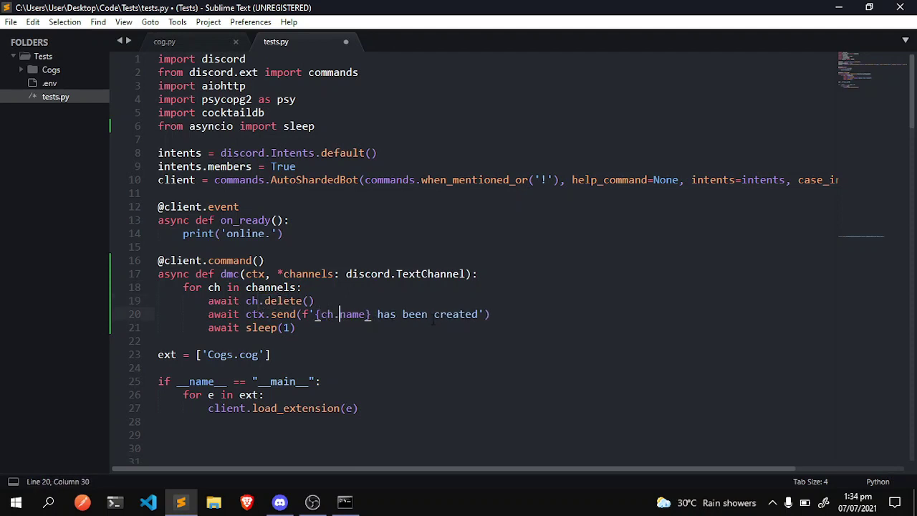
{"action": "type", "text": "dele"}
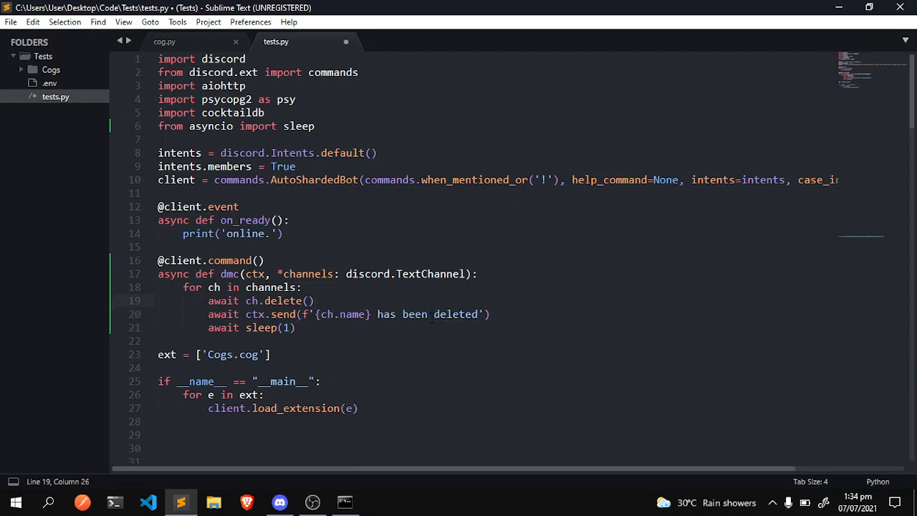
{"action": "key", "text": "ctrl+s"}
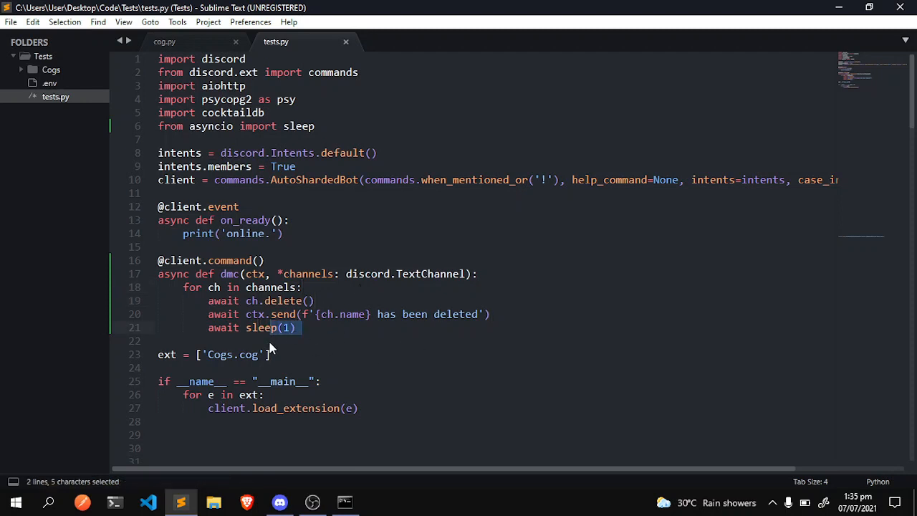
Relaunch tests.py from Command Prompt so the bot reports 'online.'.
{"action": "left_click", "coordinate": [157, 340]}
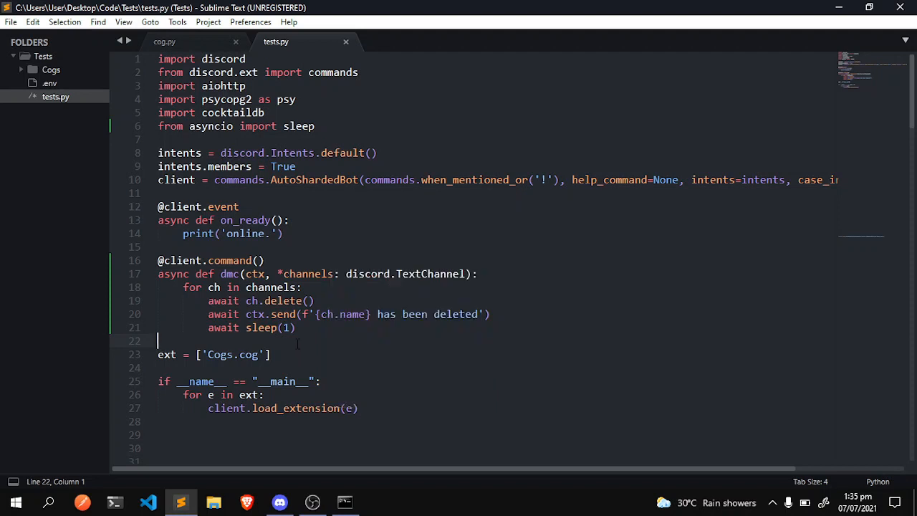
{"action": "left_click", "coordinate": [344, 501]}
{"action": "type", "text": "pyth"}
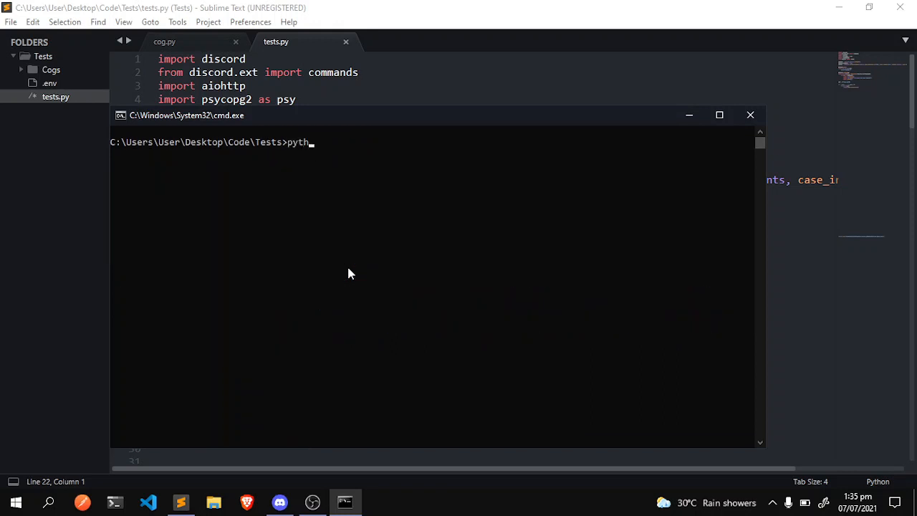
{"action": "key", "text": "enter"}
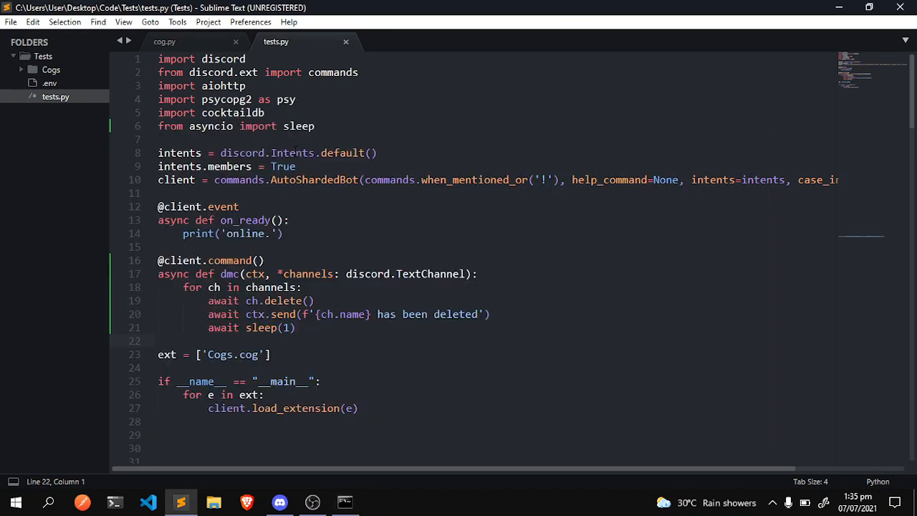
{"action": "left_click_drag", "start_coordinate": [157, 99], "coordinate": [315, 126]}
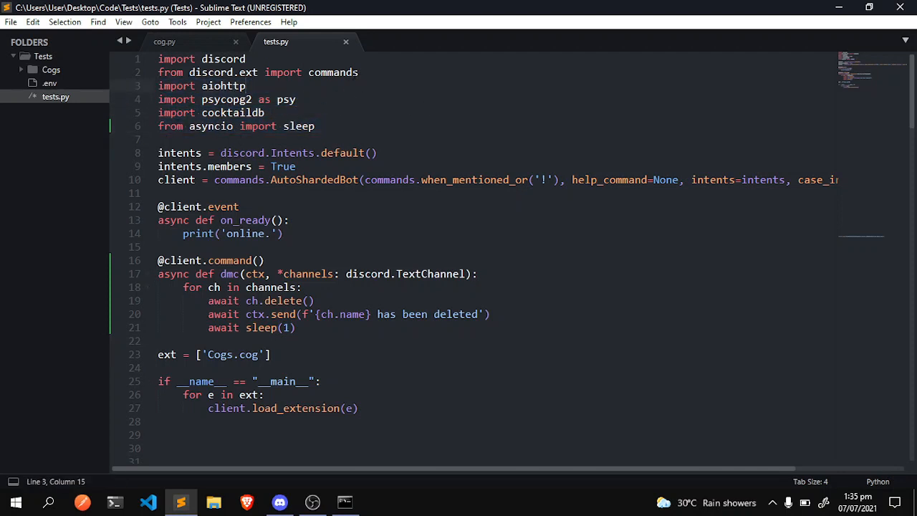
{"action": "left_click", "coordinate": [245, 59]}
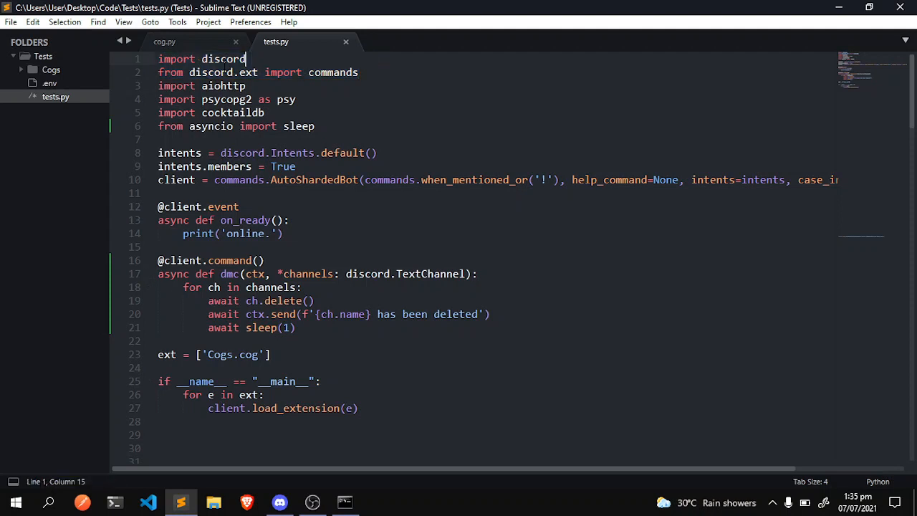
{"action": "double_click", "coordinate": [333, 72]}
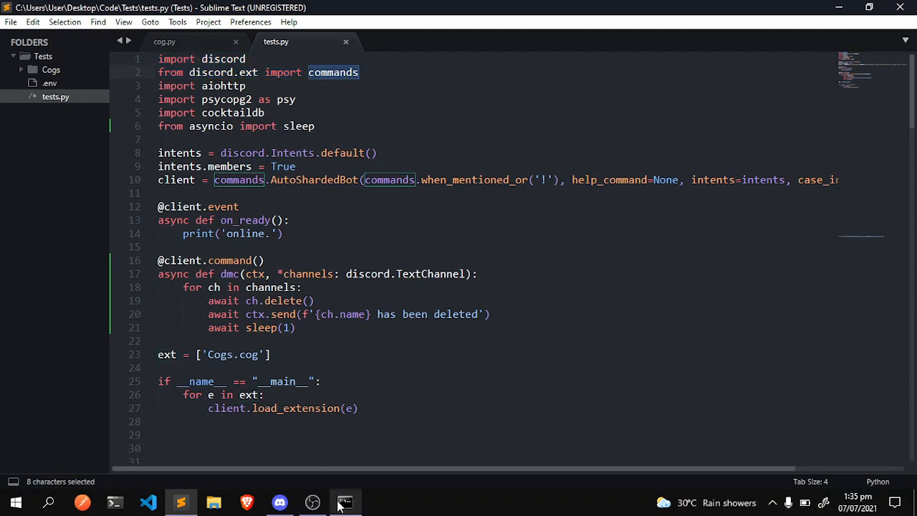
{"action": "left_click", "coordinate": [344, 501]}
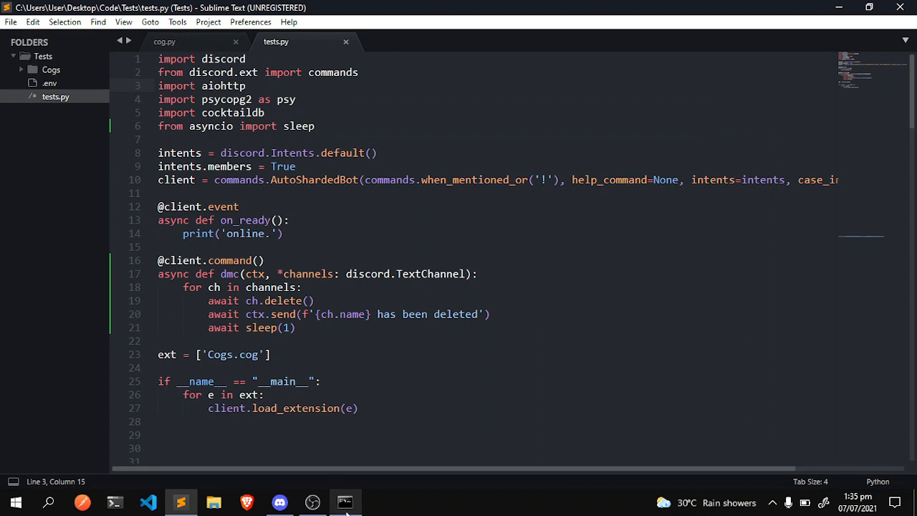
{"action": "left_click", "coordinate": [345, 501]}
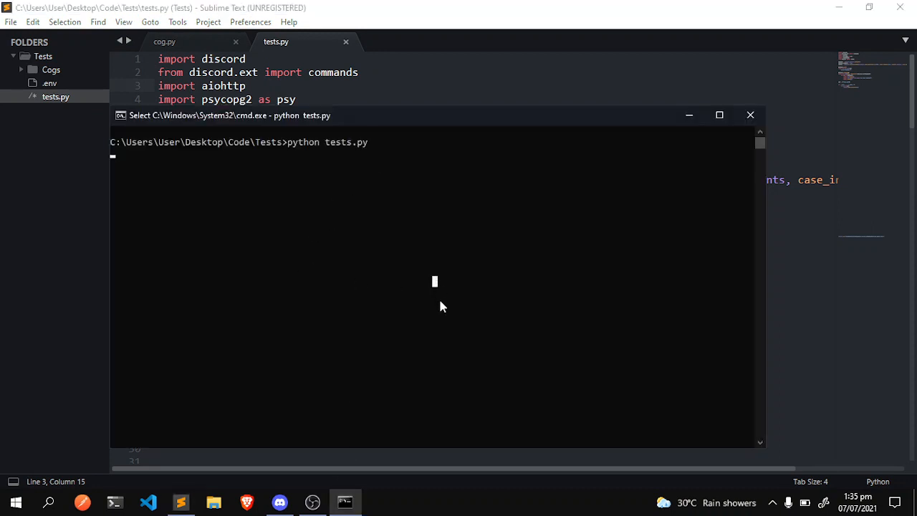
{"action": "mouse_move", "coordinate": [427, 265]}
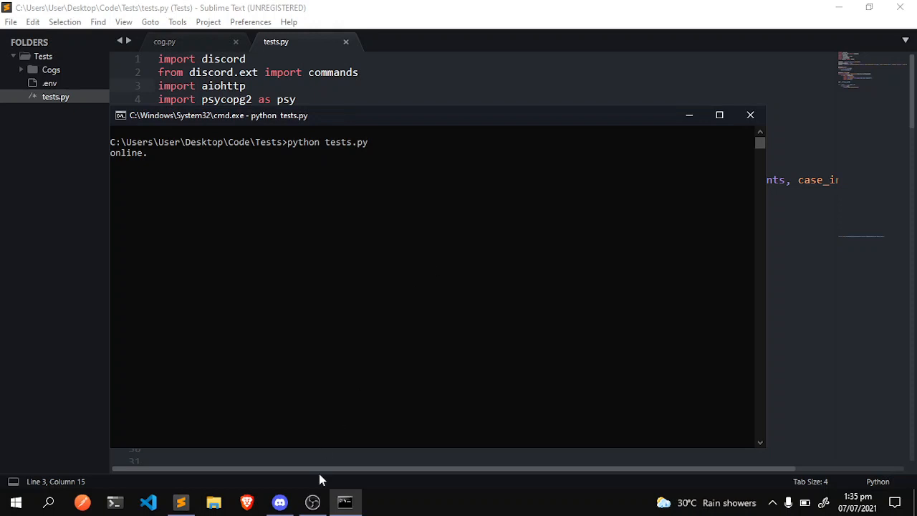
{"action": "left_click", "coordinate": [279, 502]}
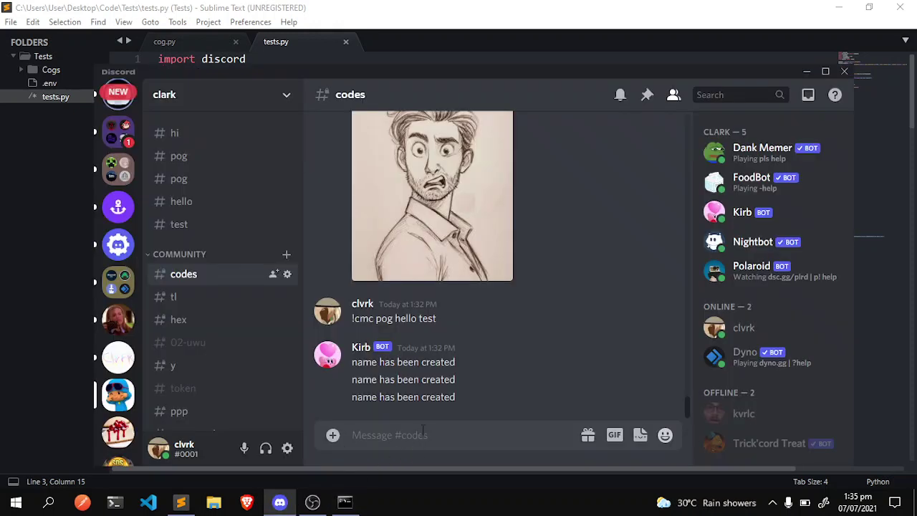
Send '!dmc #pog #hi #hello #test' in the codes channel to delete those four channels.
{"action": "type", "text": "!dmc"}
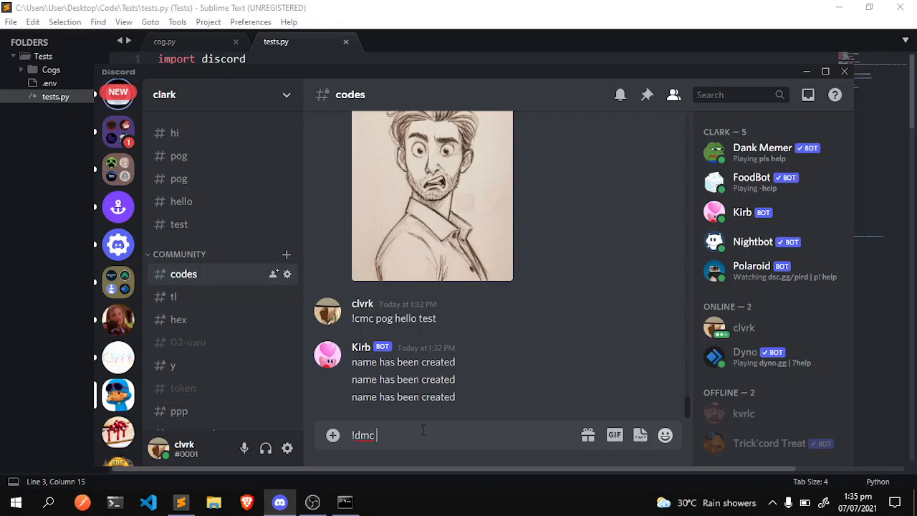
{"action": "type", "text": "#pog"}
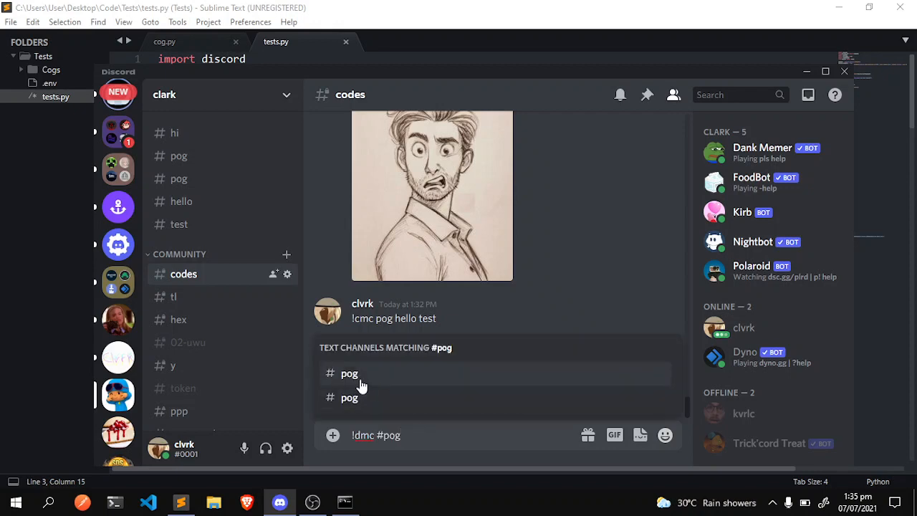
{"action": "type", "text": "#pog"}
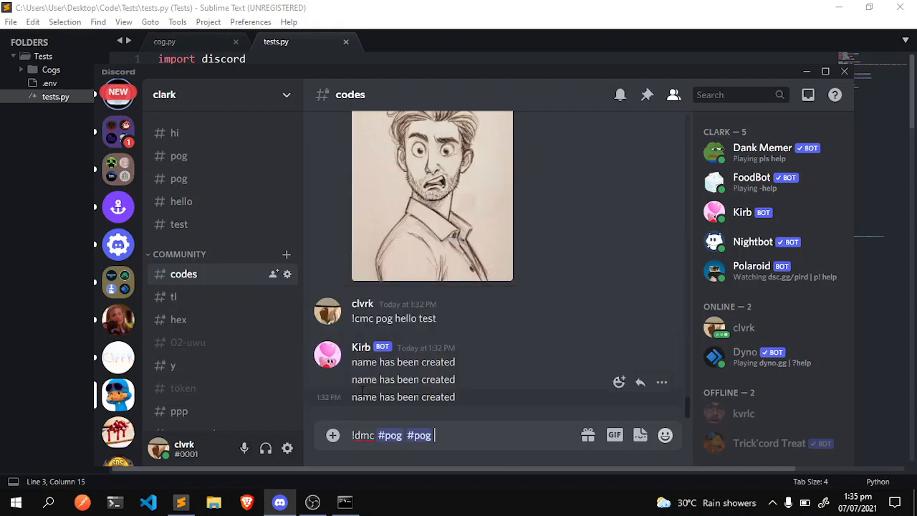
{"action": "key", "text": "backspace"}
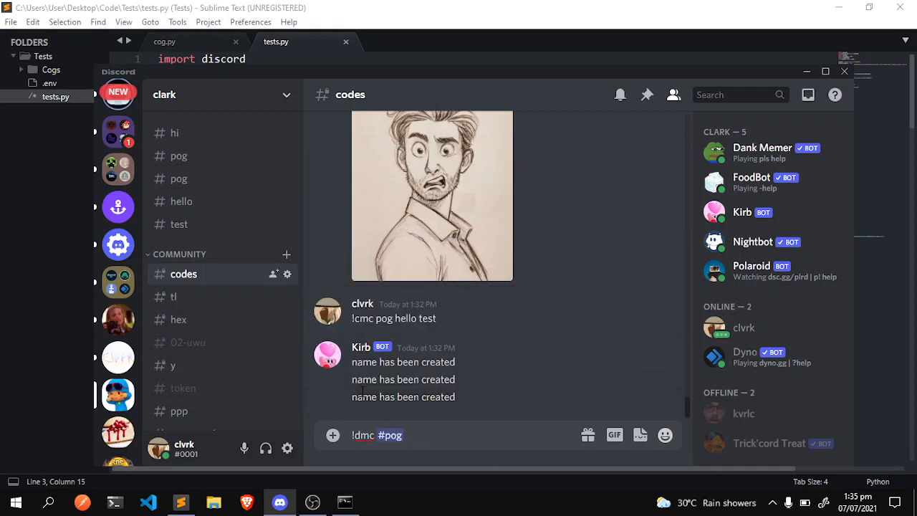
{"action": "type", "text": "#hi"}
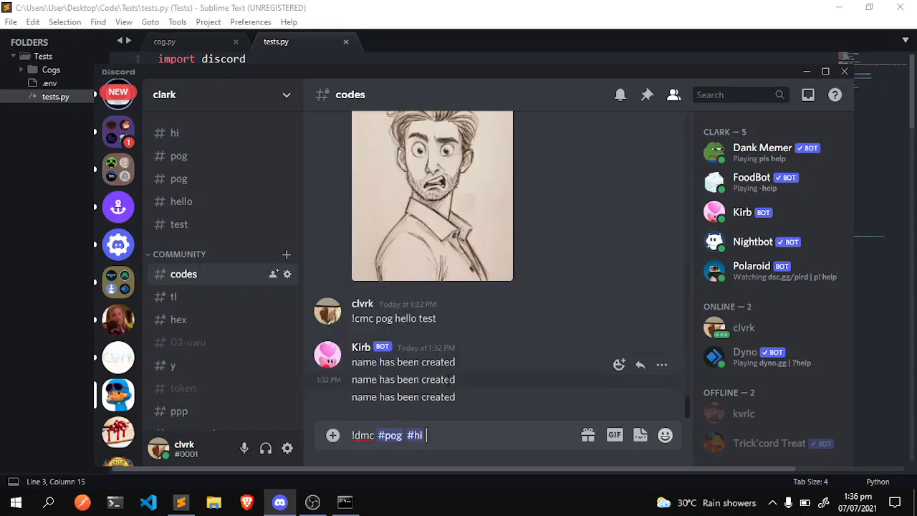
{"action": "type", "text": "hell"}
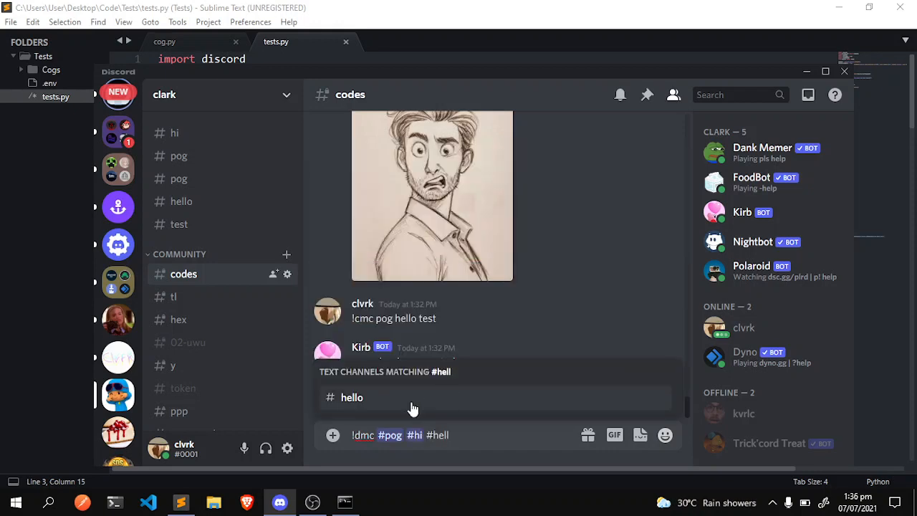
{"action": "left_click", "coordinate": [351, 398]}
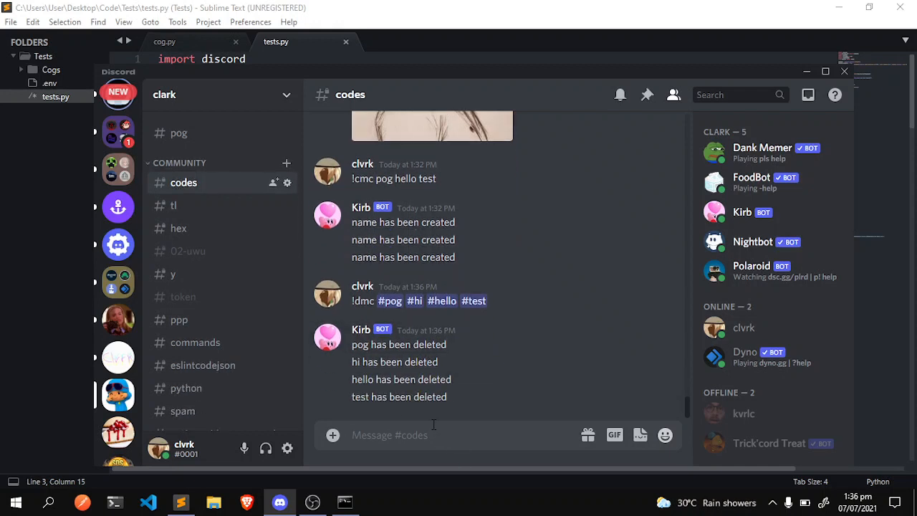
{"action": "mouse_move", "coordinate": [489, 380]}
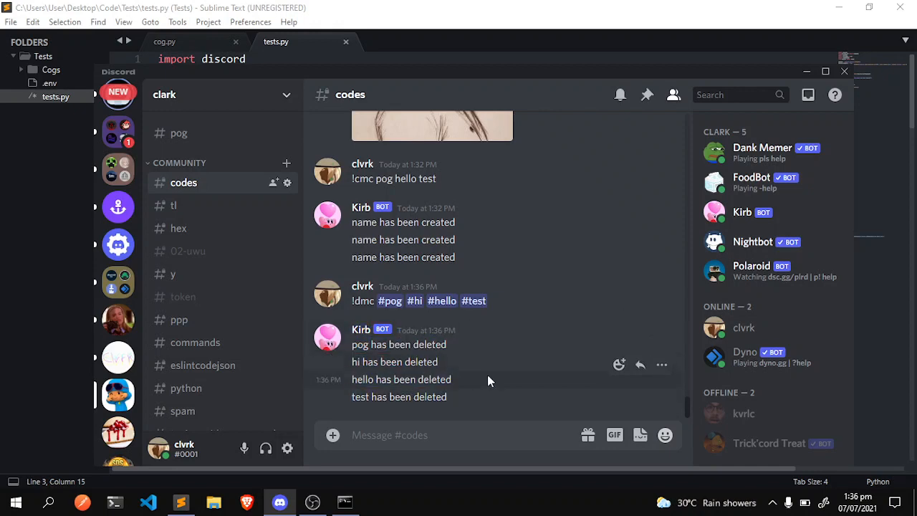
{"action": "mouse_move", "coordinate": [462, 403]}
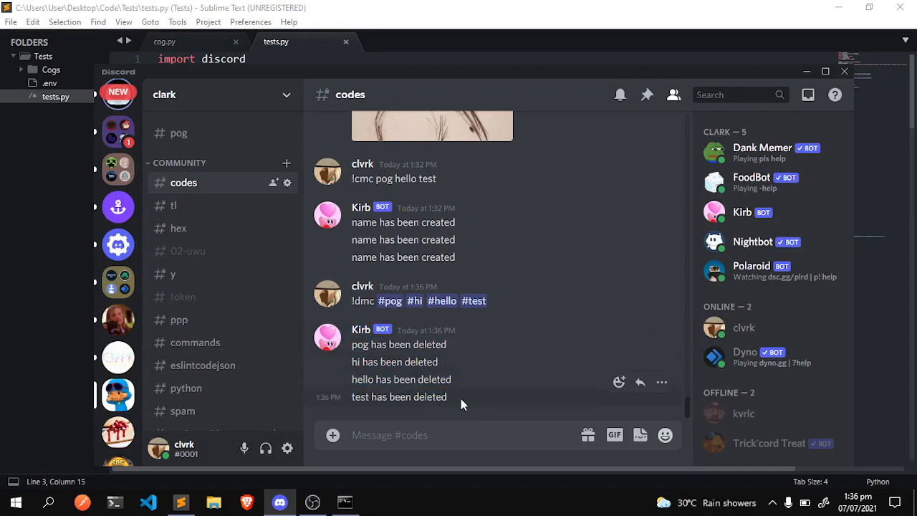
{"action": "mouse_move", "coordinate": [117, 168]}
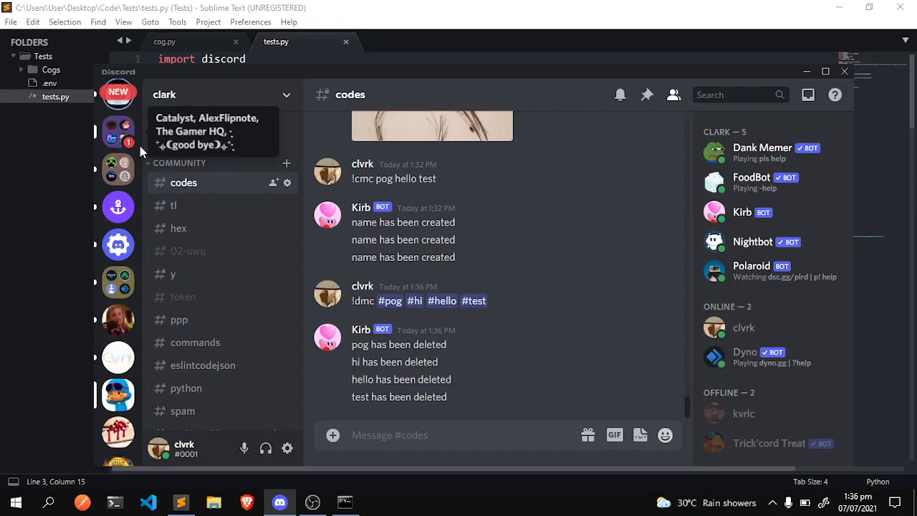
{"action": "mouse_move", "coordinate": [118, 140]}
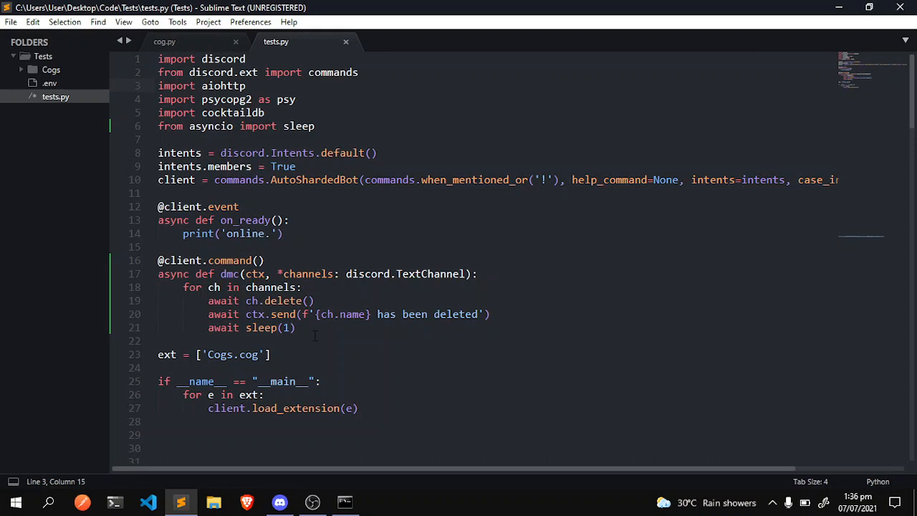
Bring tests.py back up in Sublime Text and click on the dmc channel-deleting line.
{"action": "left_click", "coordinate": [294, 327]}
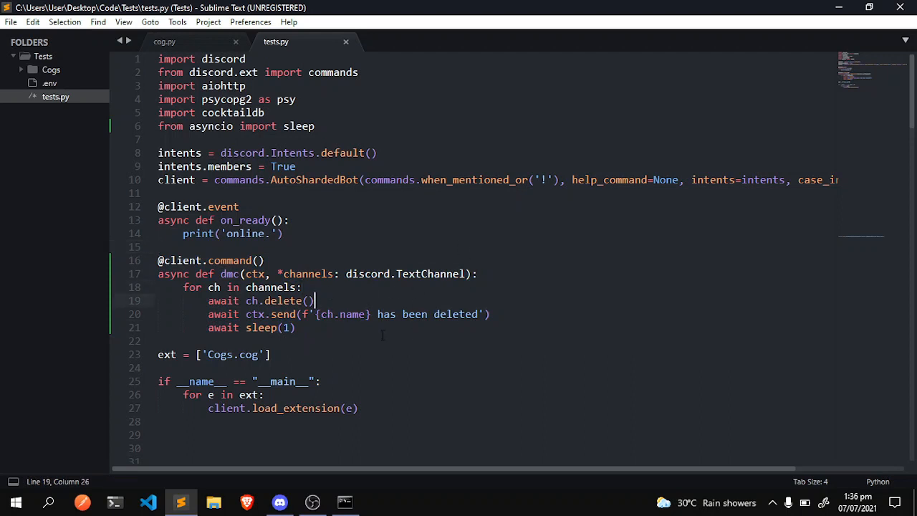
{"action": "left_click", "coordinate": [535, 242]}
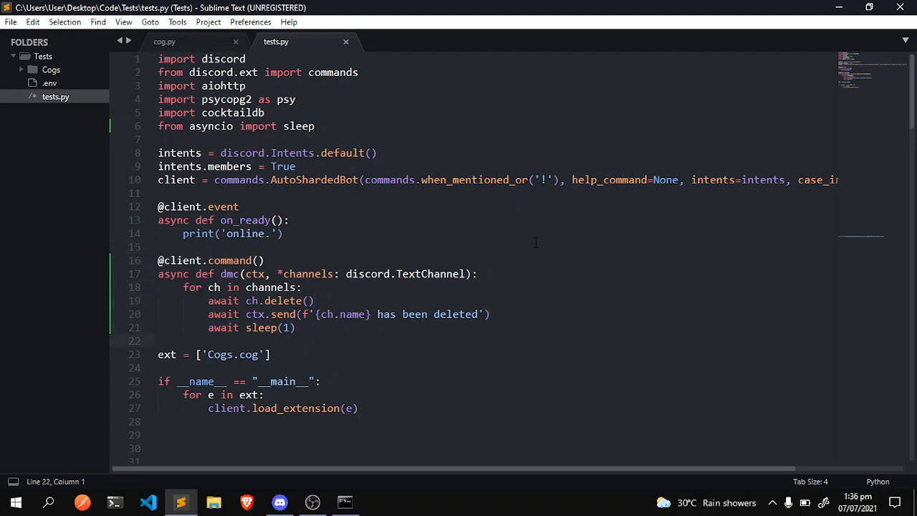